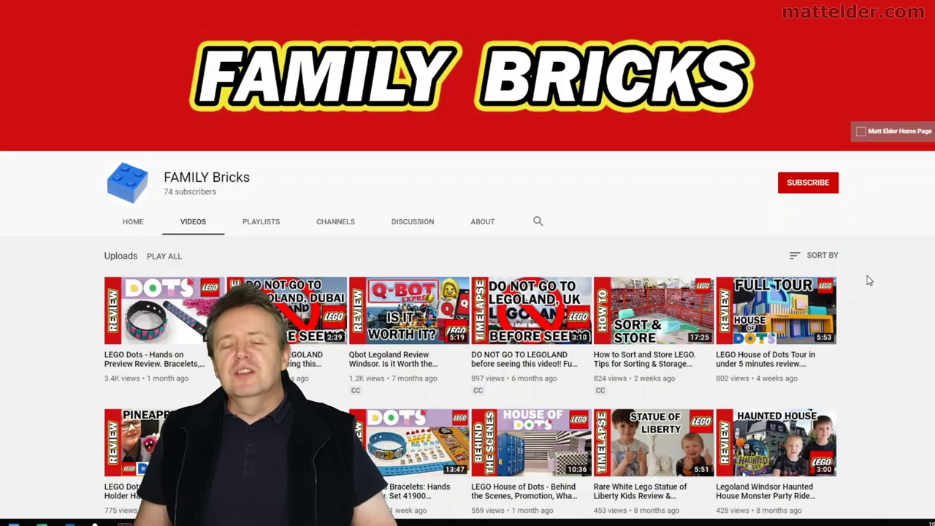
Open the FAMILY Bricks LEGO Dots hands-on review video, like it and subscribe to the channel.
left_click(153, 311)
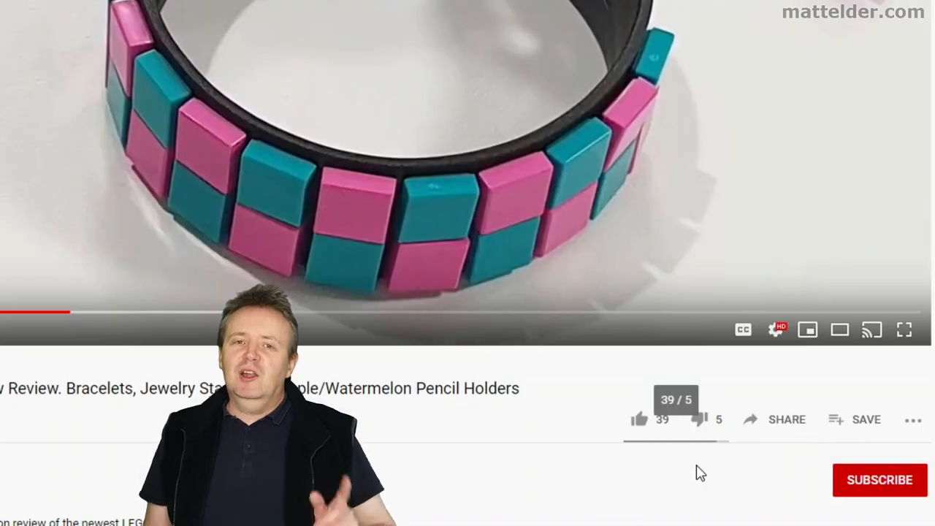
left_click(639, 419)
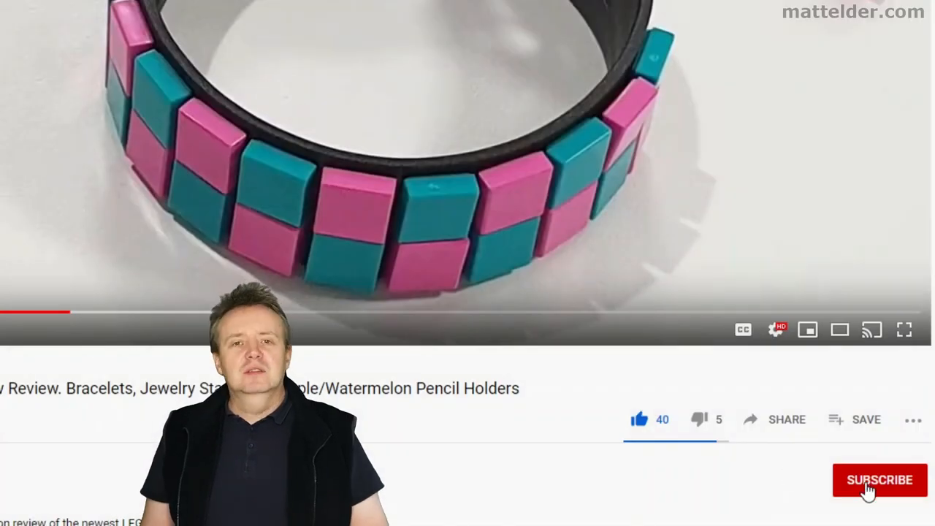
left_click(880, 480)
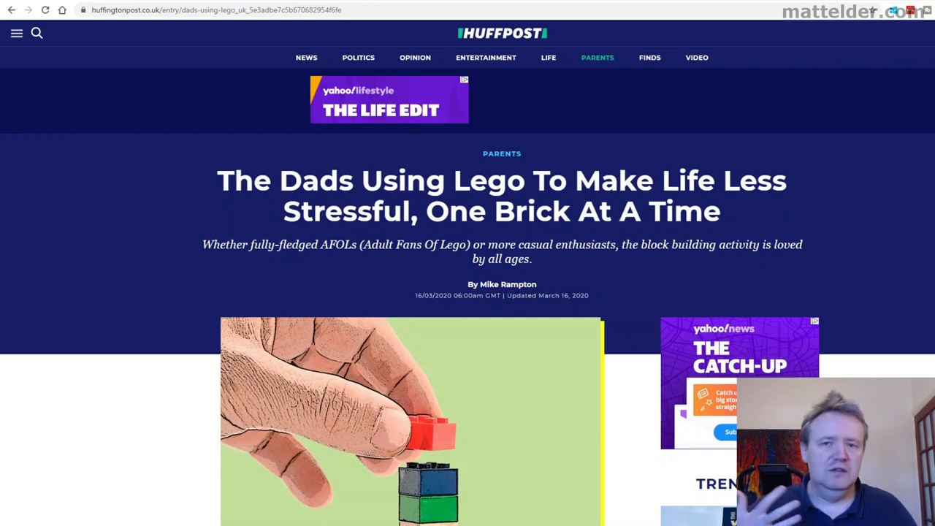
mouse_move(182, 223)
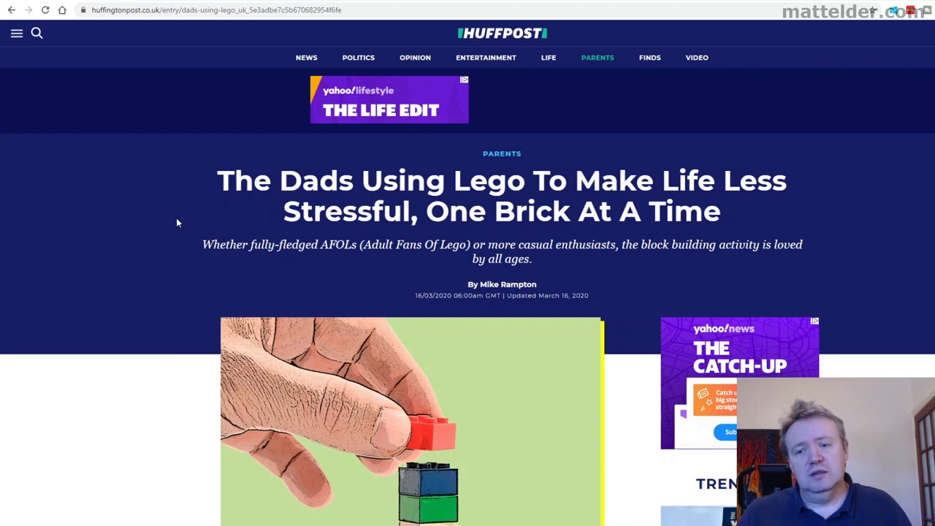
mouse_move(73, 237)
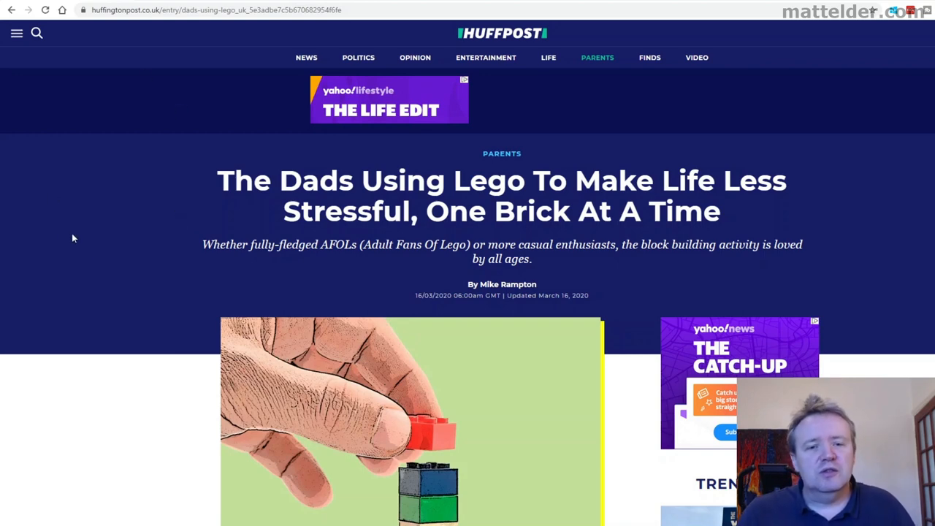
mouse_move(189, 269)
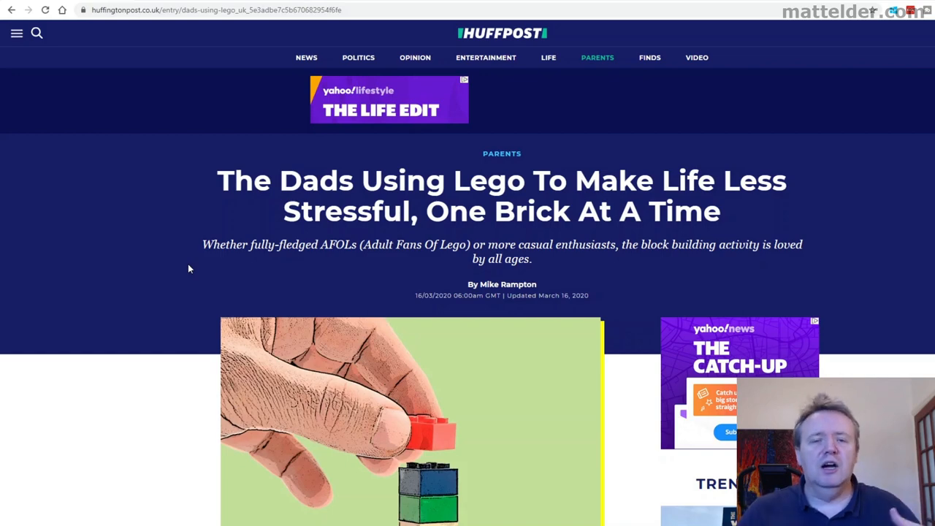
Scroll to the Dundee dad's section and highlight the 'frustrated designer… creative' sentence.
scroll("down", 3)
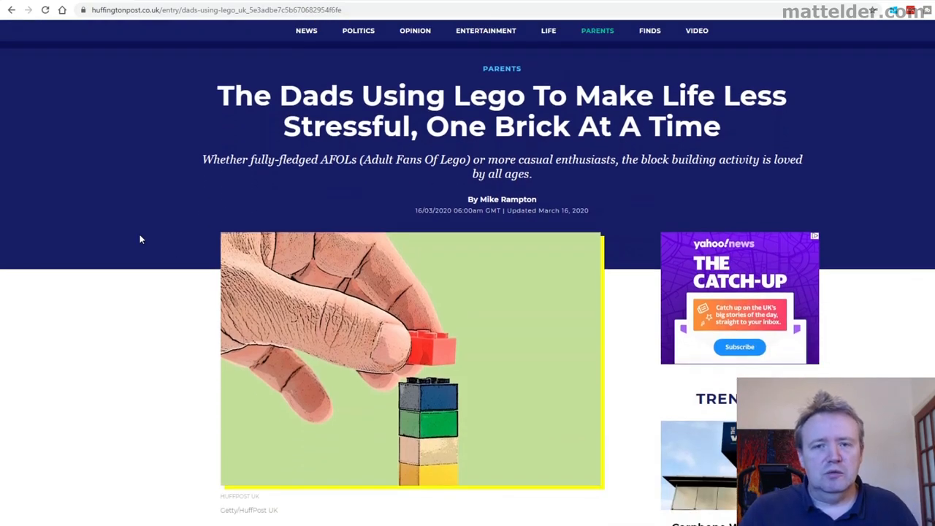
scroll("down", 3)
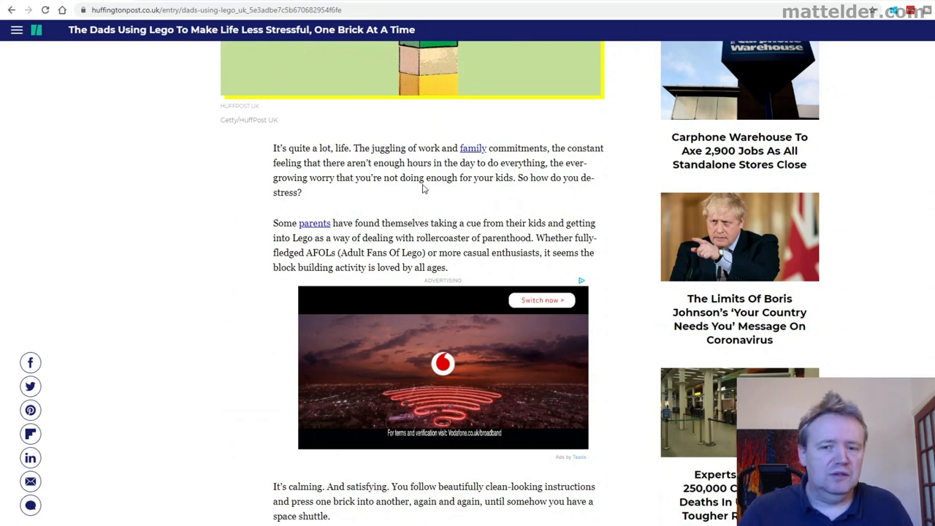
mouse_move(291, 265)
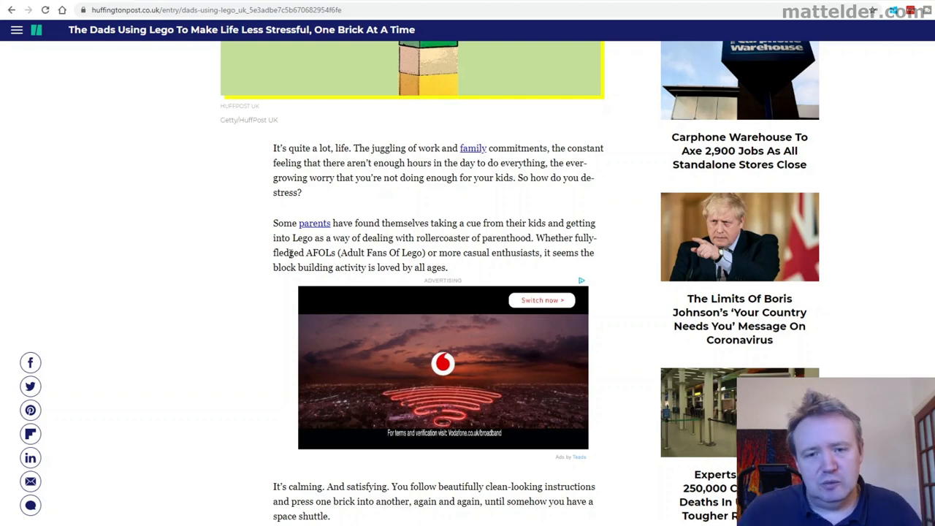
scroll("down", 3)
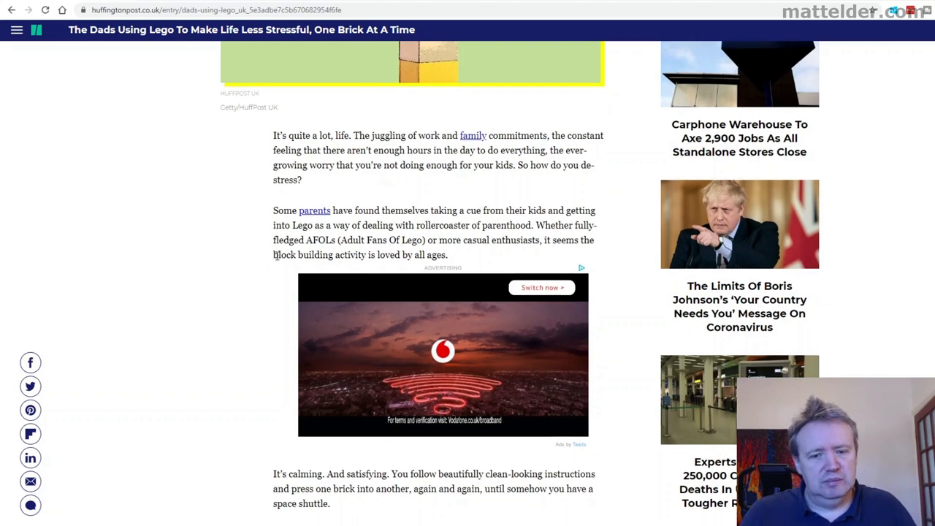
scroll("down", 3)
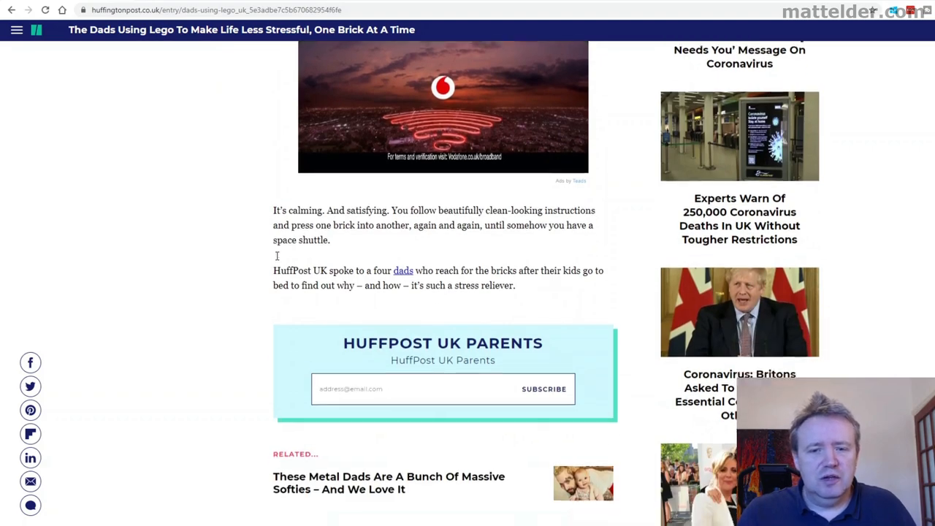
scroll("down", 3)
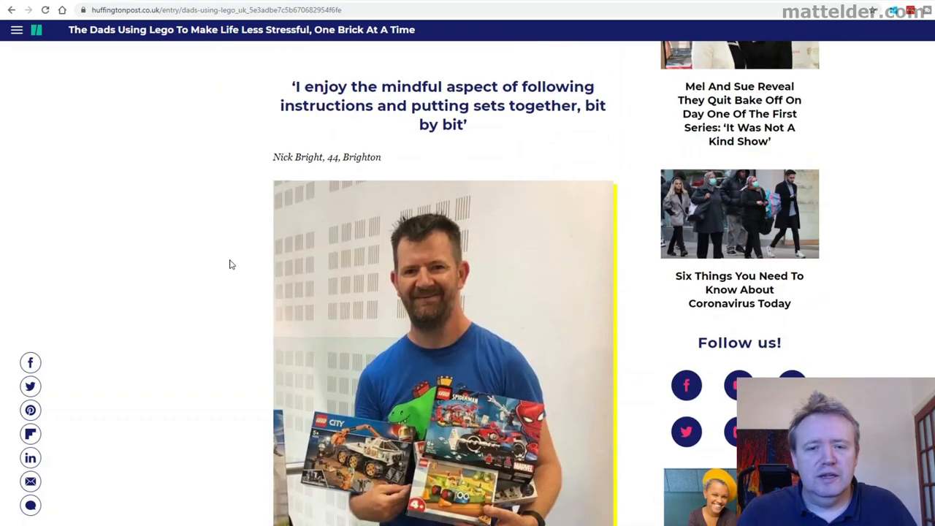
mouse_move(222, 258)
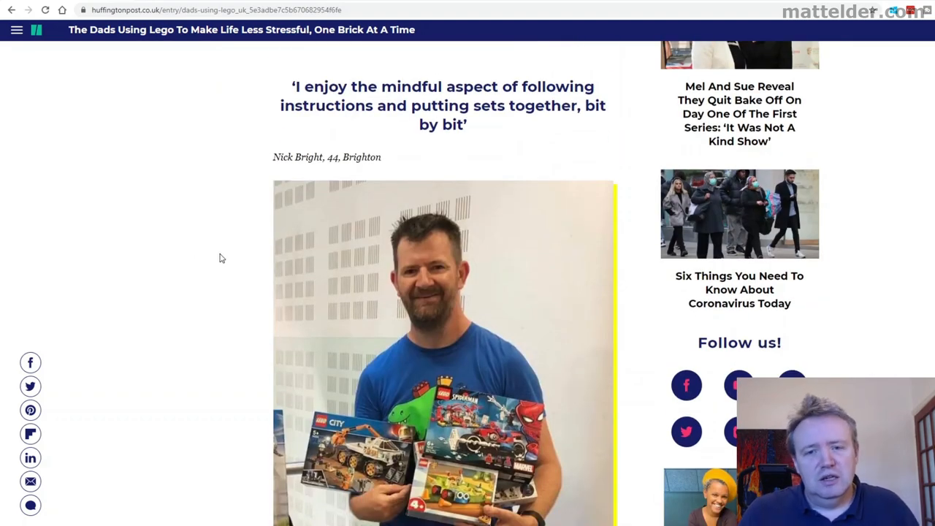
scroll("down", 3)
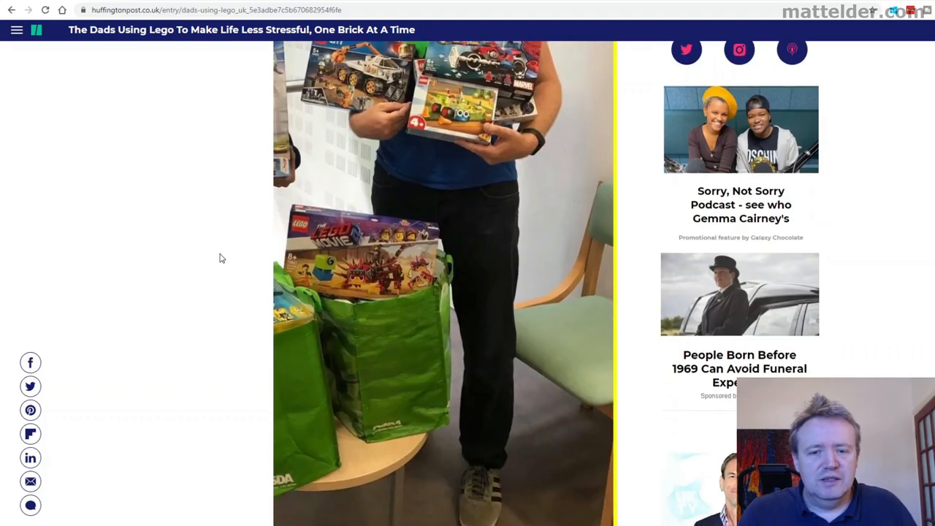
scroll("down", 3)
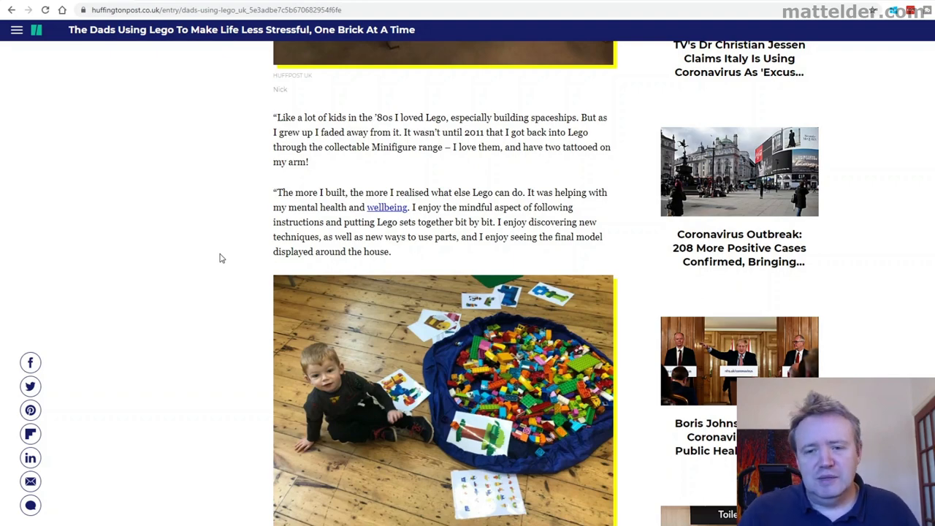
scroll("down", 3)
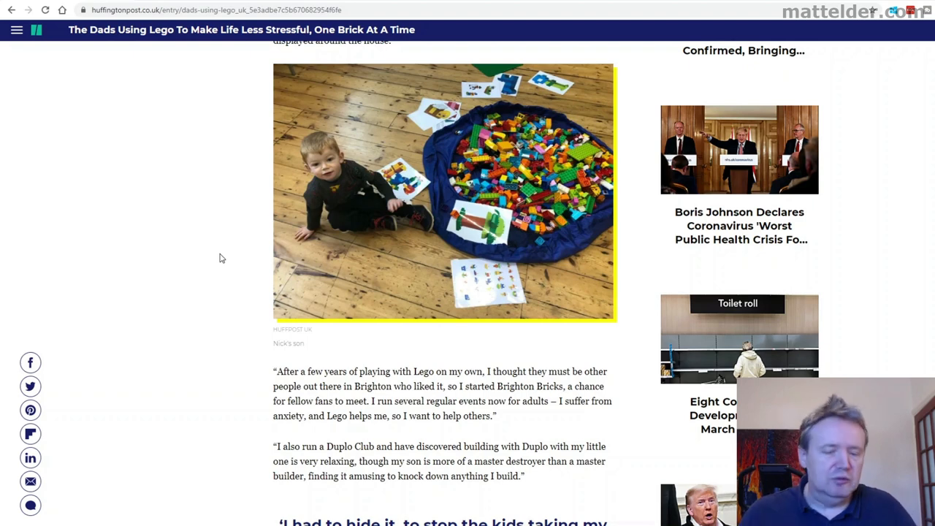
scroll("down", 3)
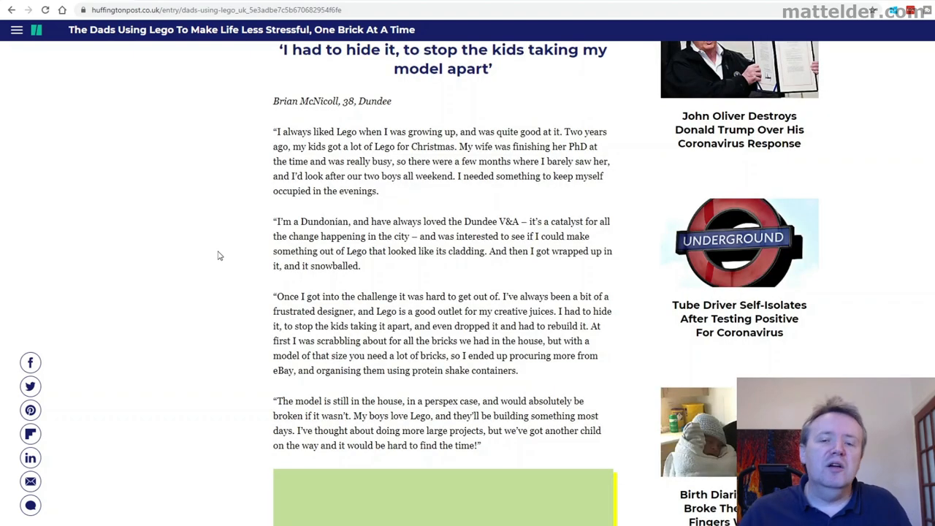
mouse_move(289, 321)
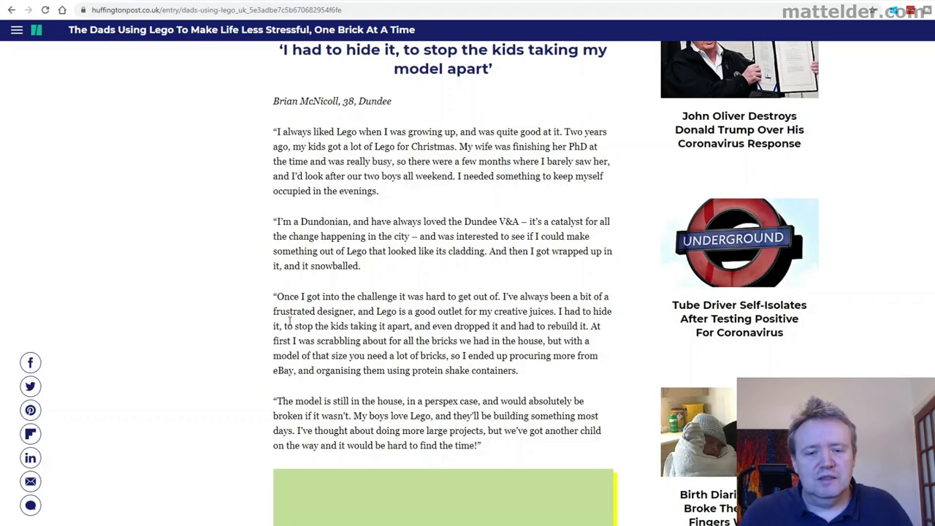
left_click_drag(273, 311, 515, 311)
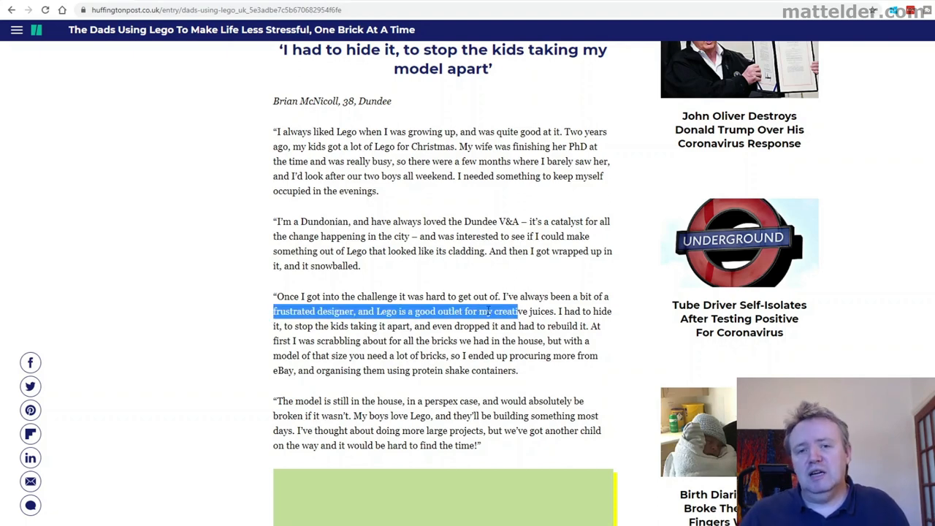
scroll("down", 3)
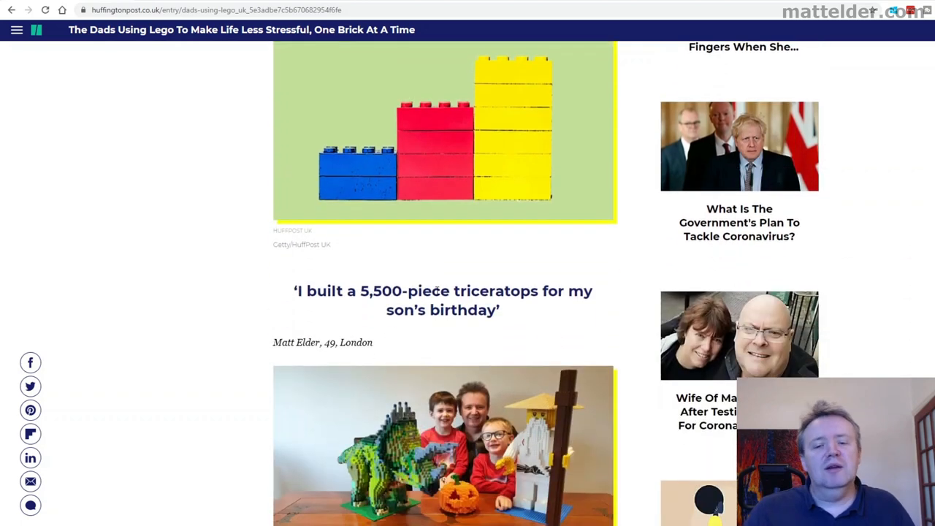
scroll("down", 3)
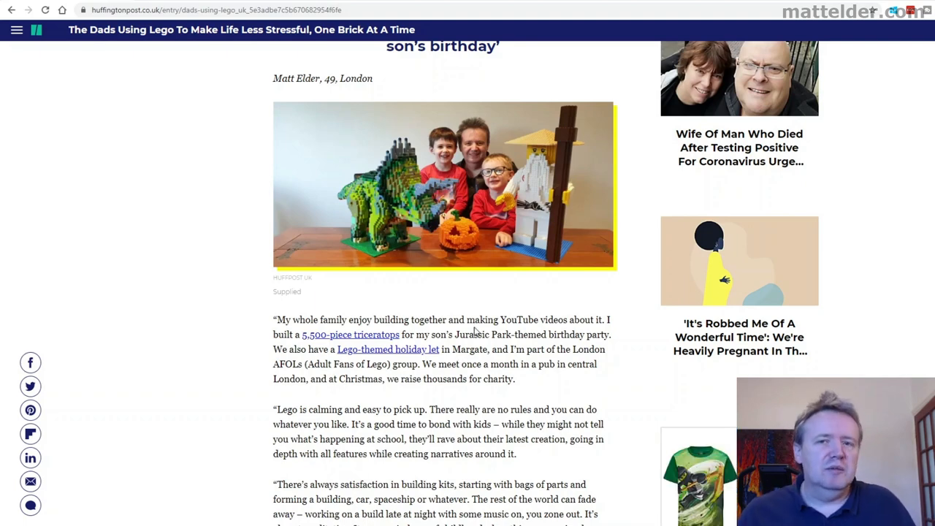
mouse_move(448, 317)
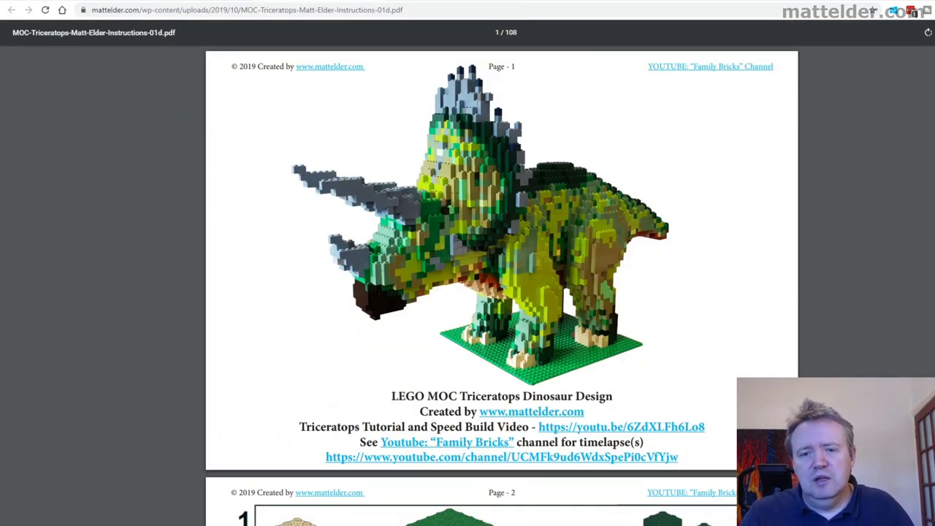
Skim the triceratops instructions PDF to its parts tables, then follow the 'Lego-themed holiday let' link.
scroll("down", 3)
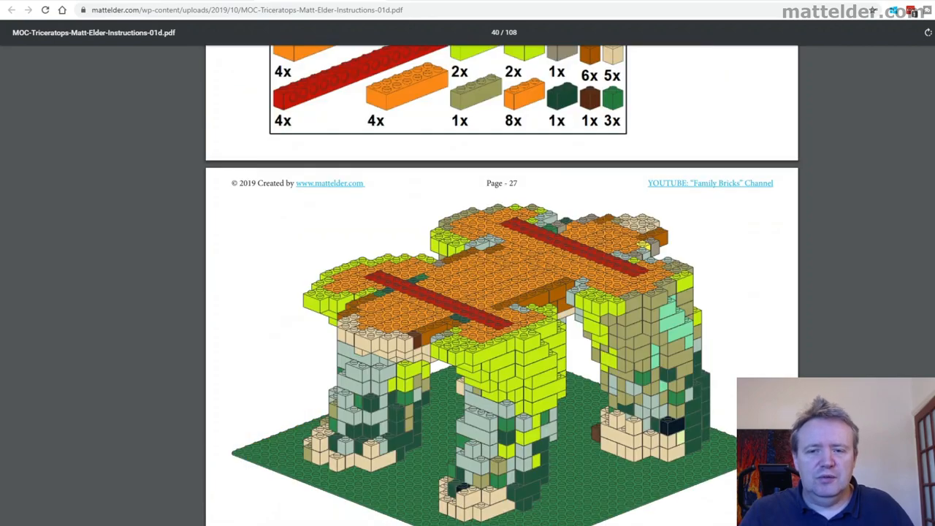
scroll("down", 3)
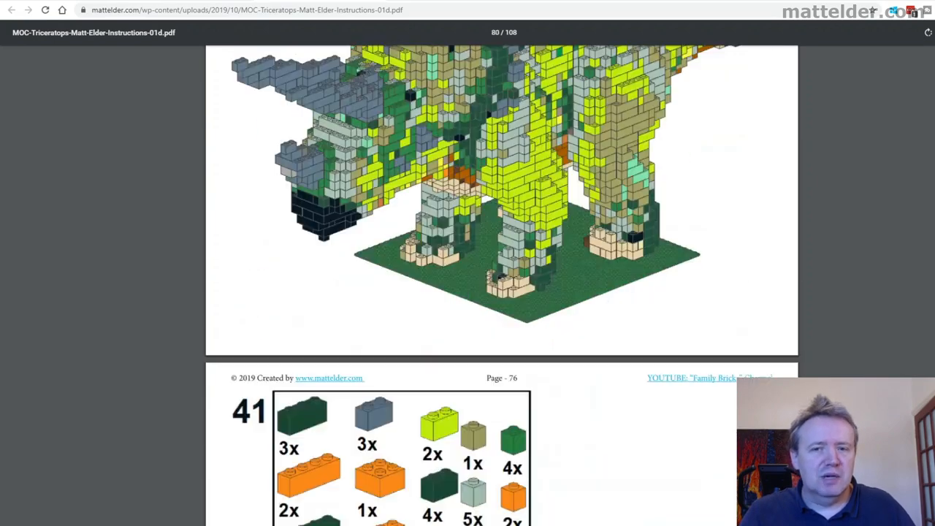
scroll("down", 3)
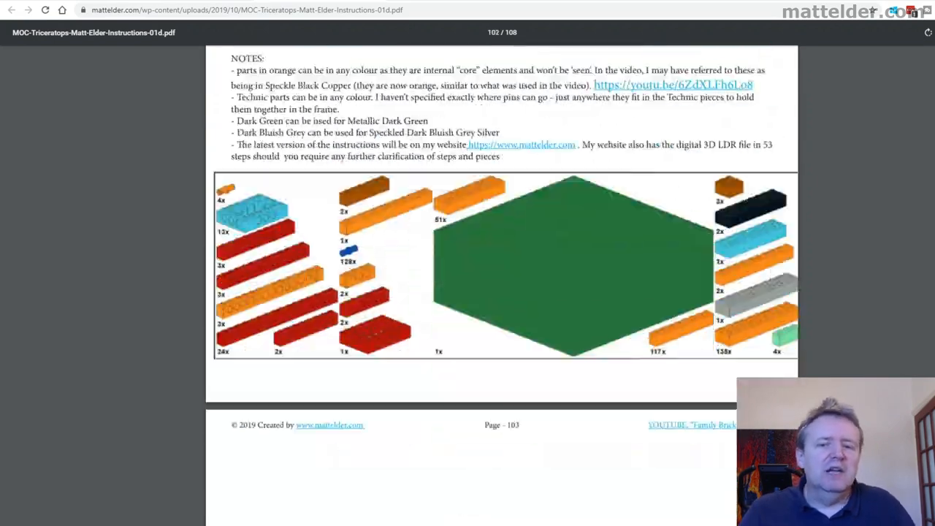
scroll("down", 3)
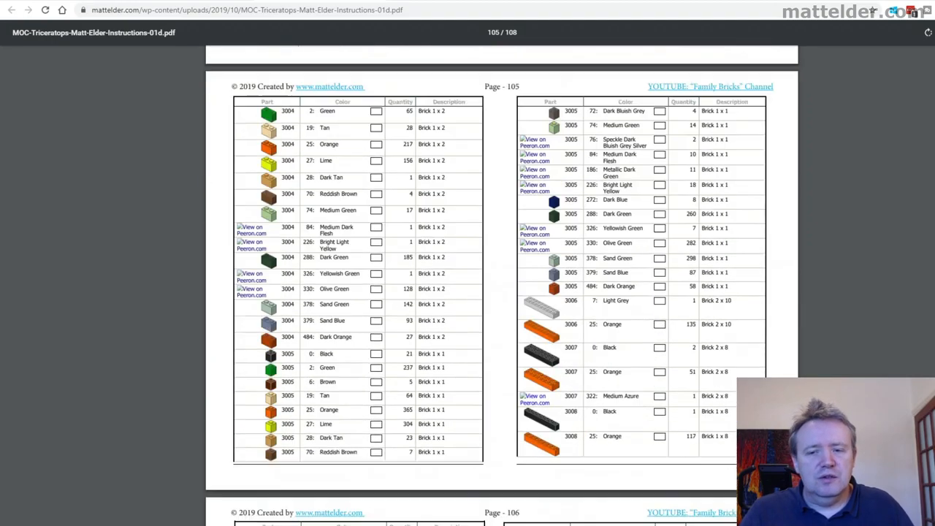
scroll("down", 3)
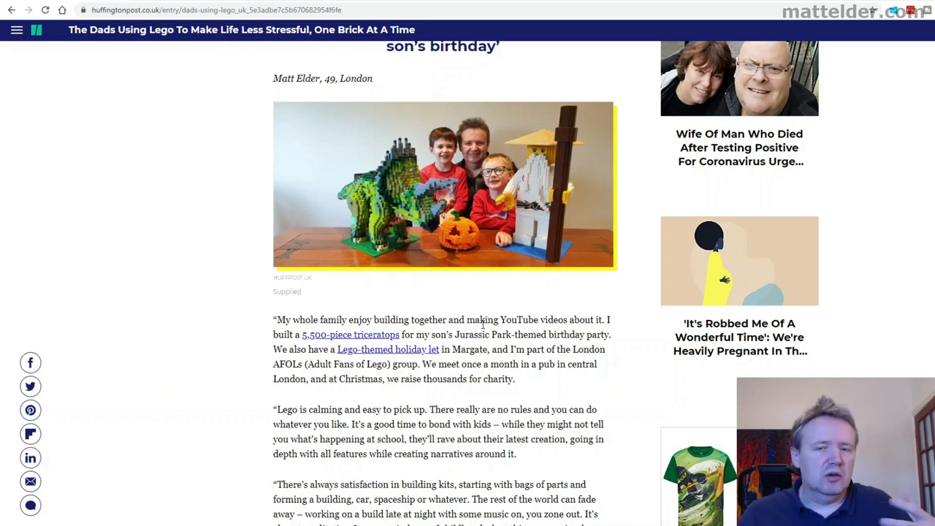
mouse_move(346, 363)
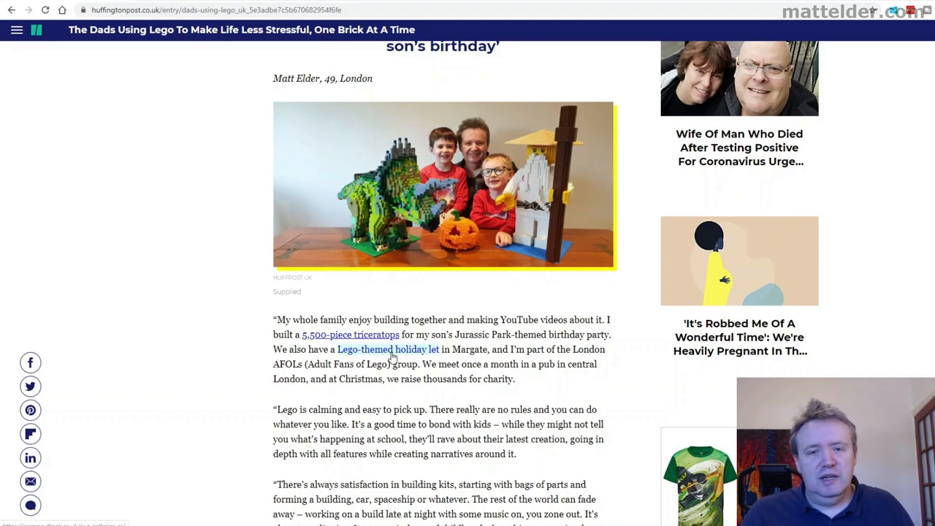
left_click(388, 349)
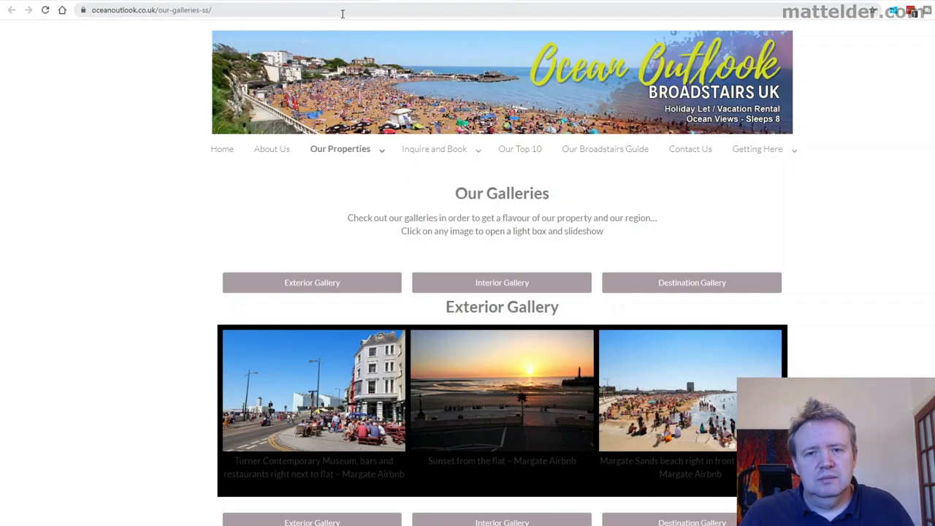
Step back through the Ocean Outlook gallery from photo 7/12 to the master bedroom photo.
scroll("down", 3)
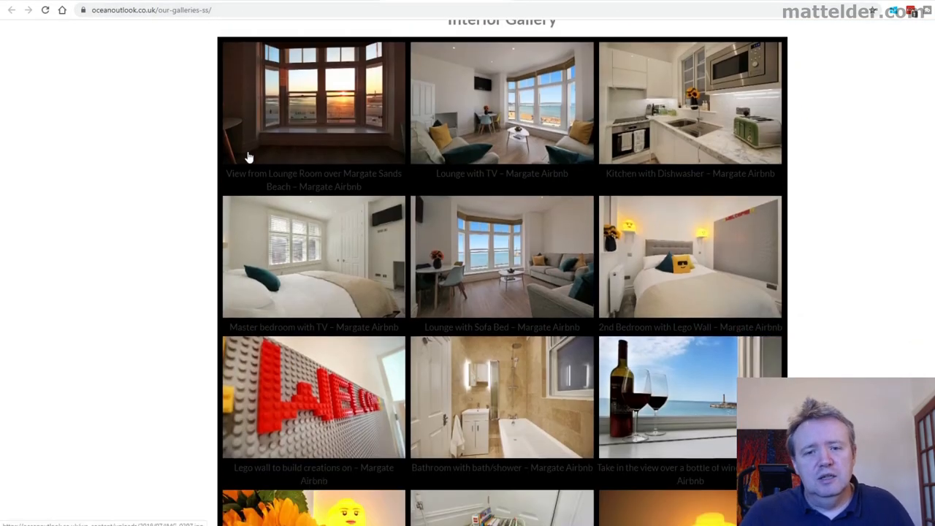
left_click(313, 398)
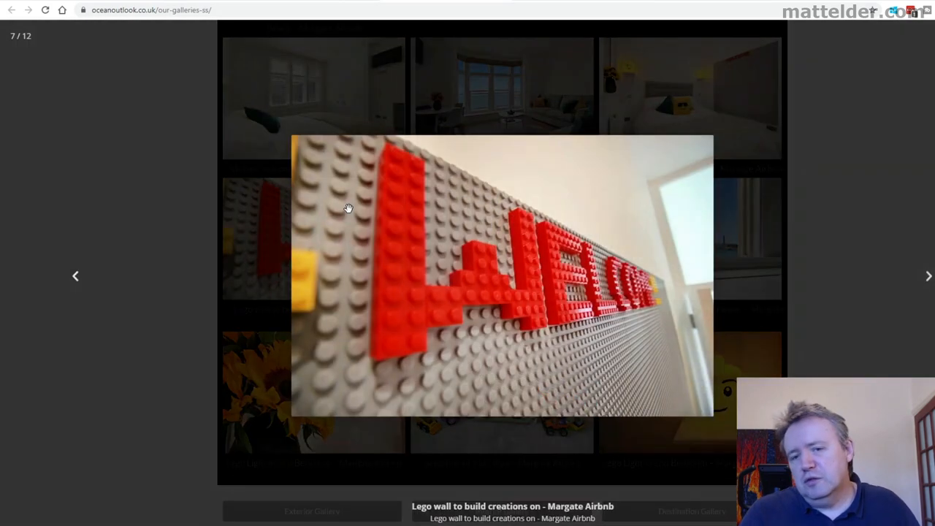
mouse_move(77, 279)
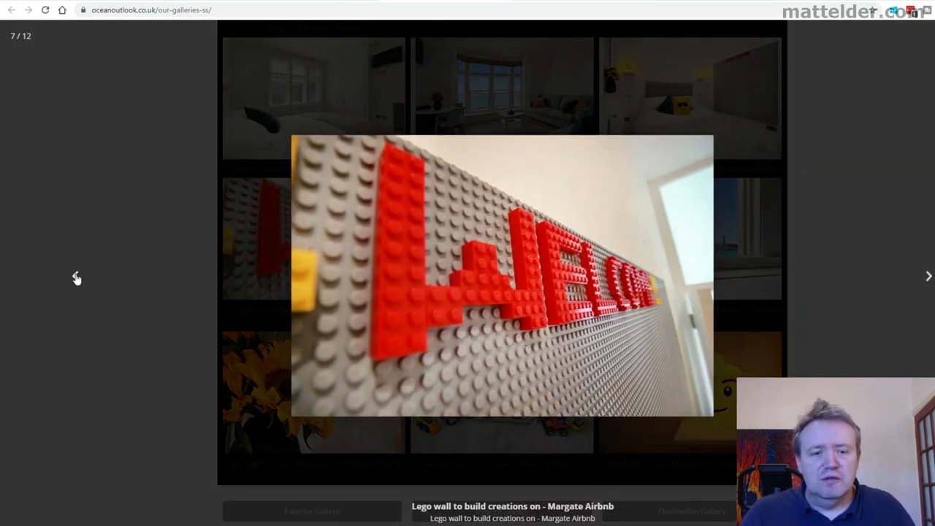
left_click(75, 275)
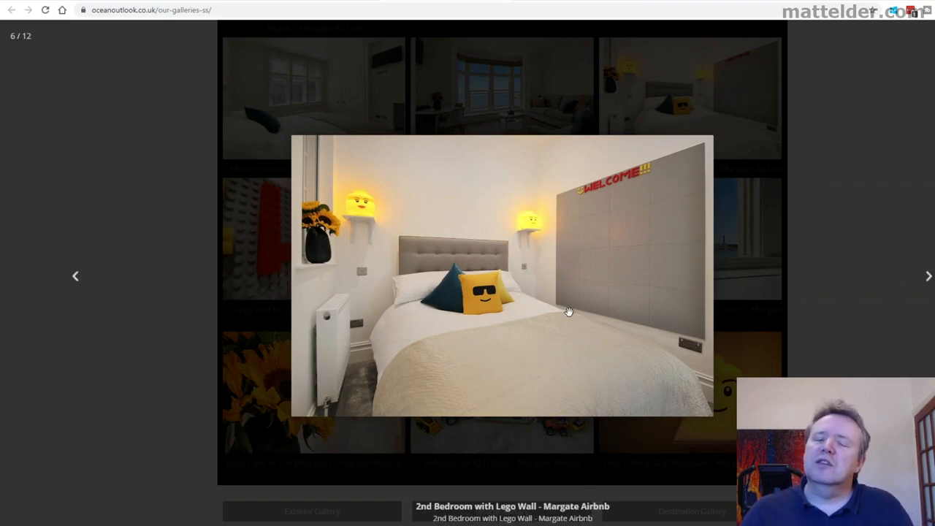
mouse_move(429, 77)
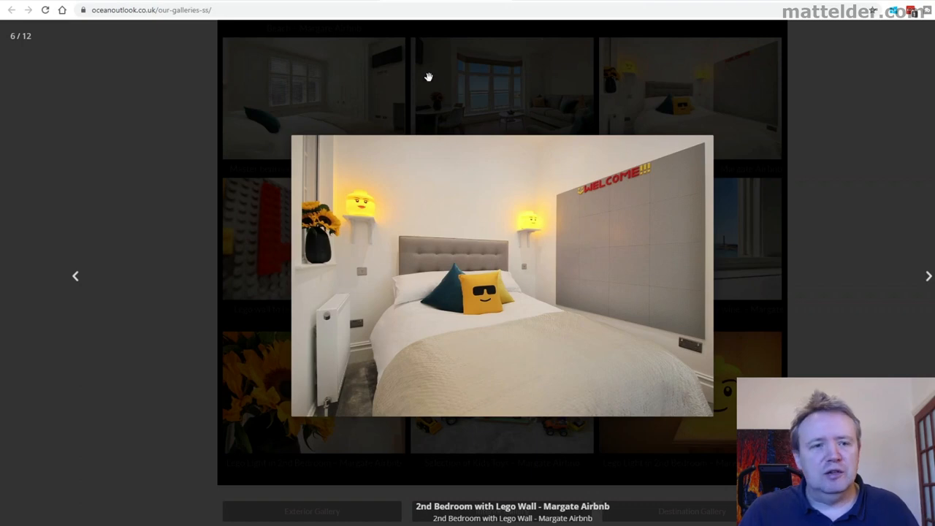
left_click(75, 276)
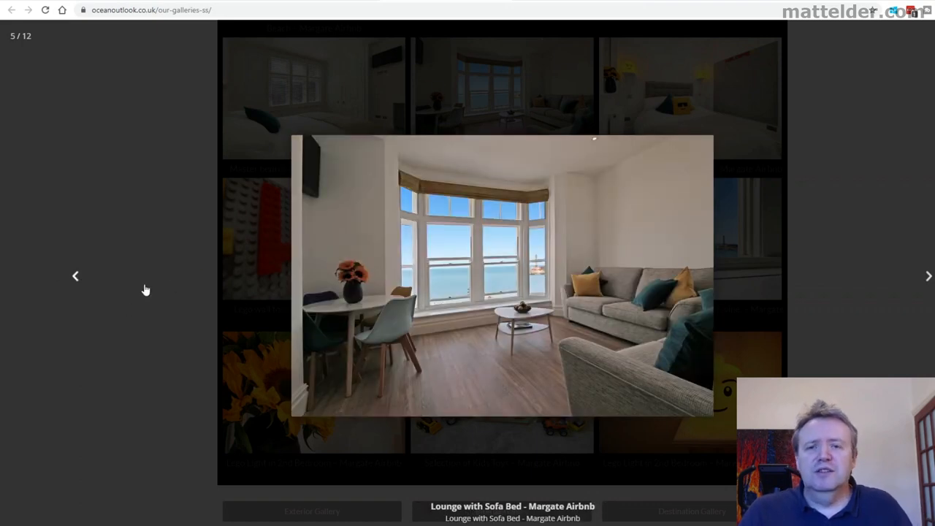
mouse_move(461, 400)
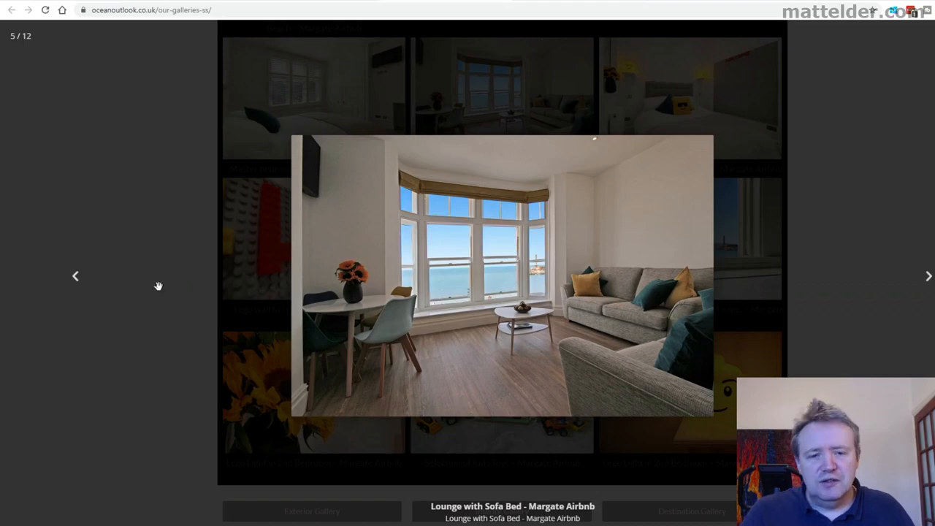
left_click(75, 276)
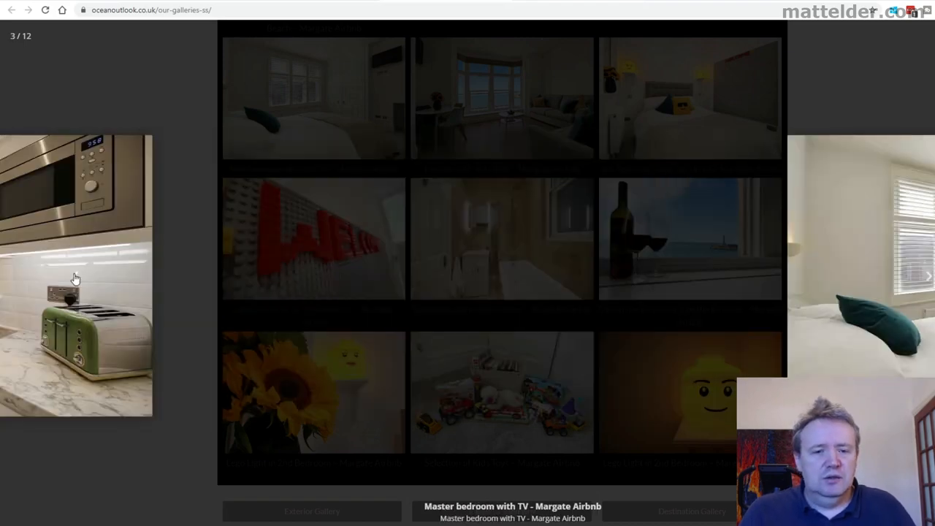
left_click(76, 278)
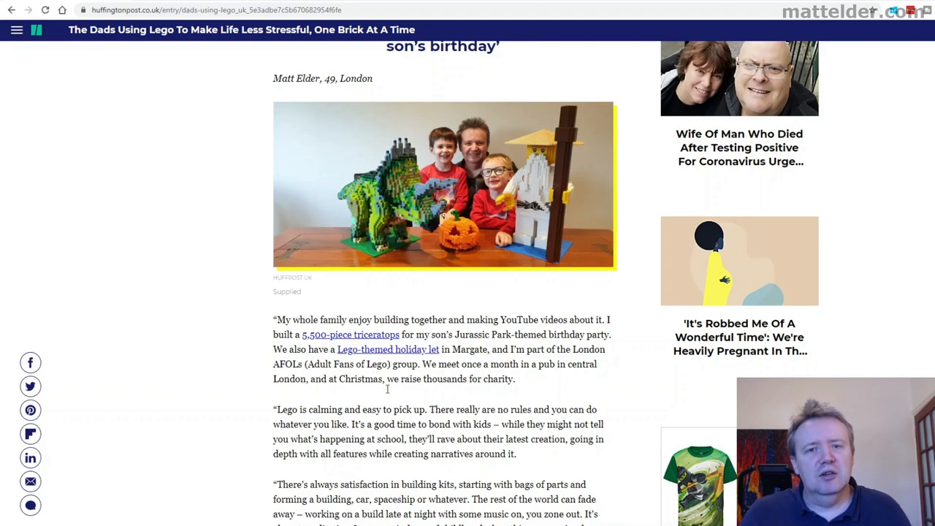
mouse_move(435, 402)
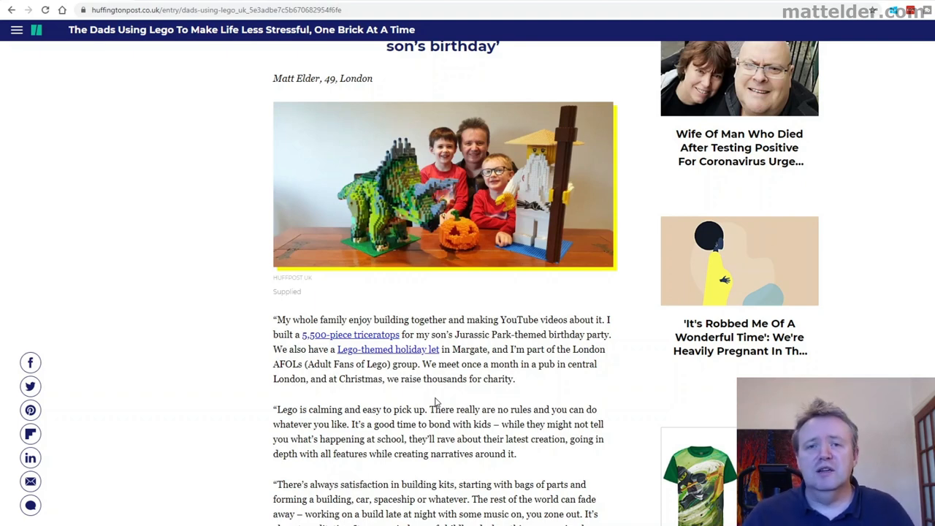
mouse_move(437, 379)
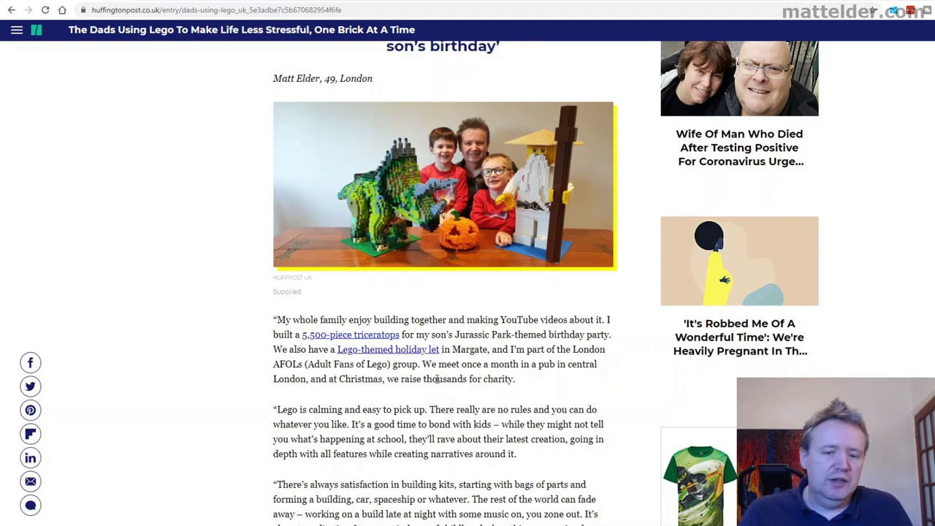
Scroll the HuffPost article past Matt Elder's quotes to the 'I work for a bank' section.
scroll("down", 3)
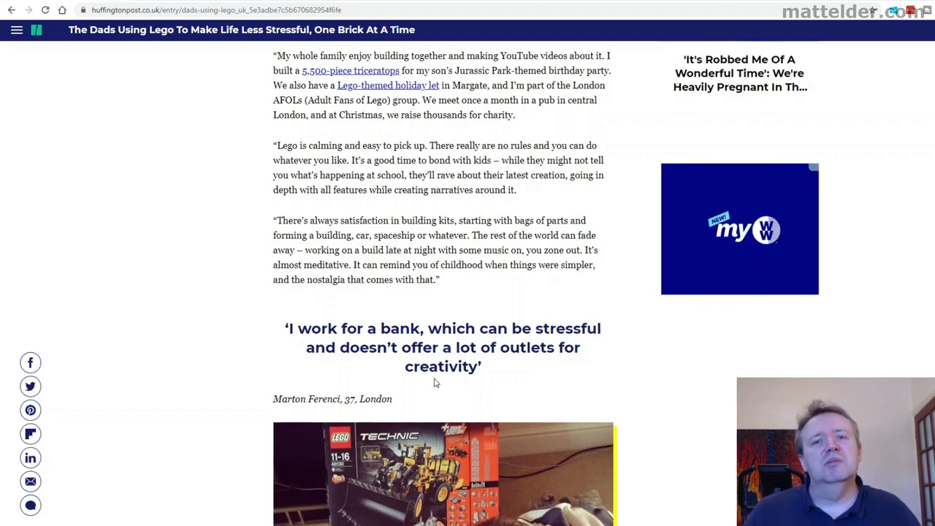
scroll("down", 3)
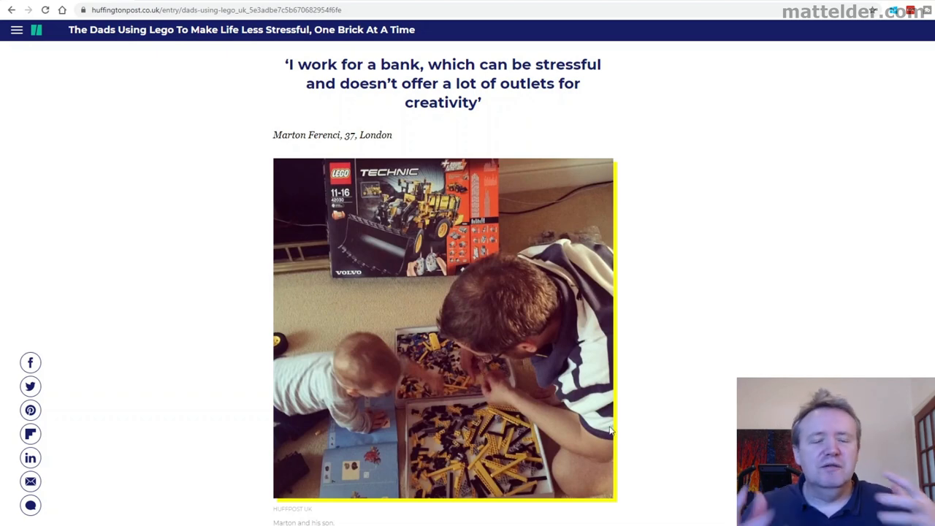
mouse_move(502, 290)
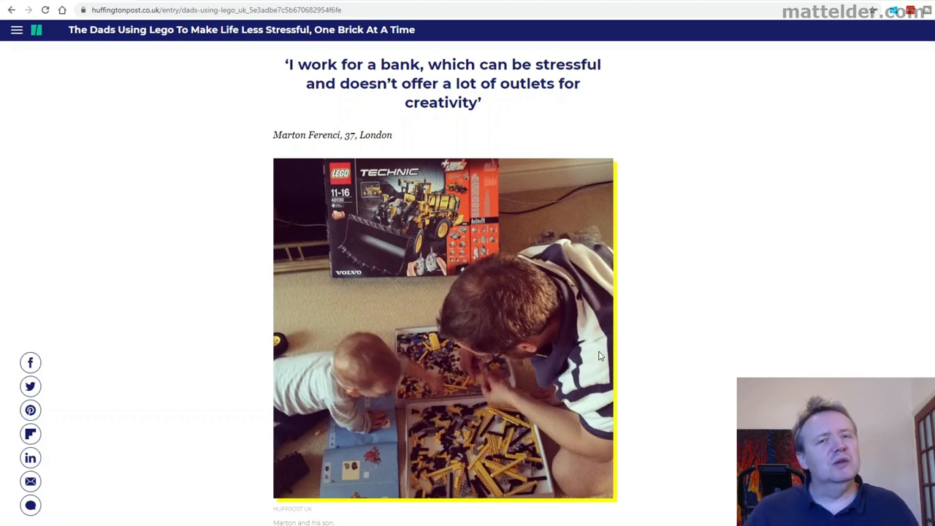
mouse_move(554, 336)
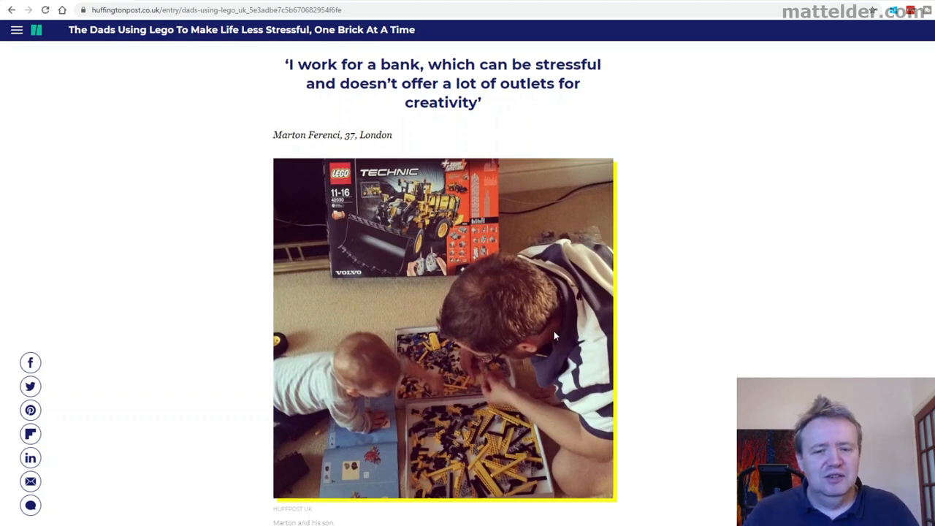
mouse_move(426, 274)
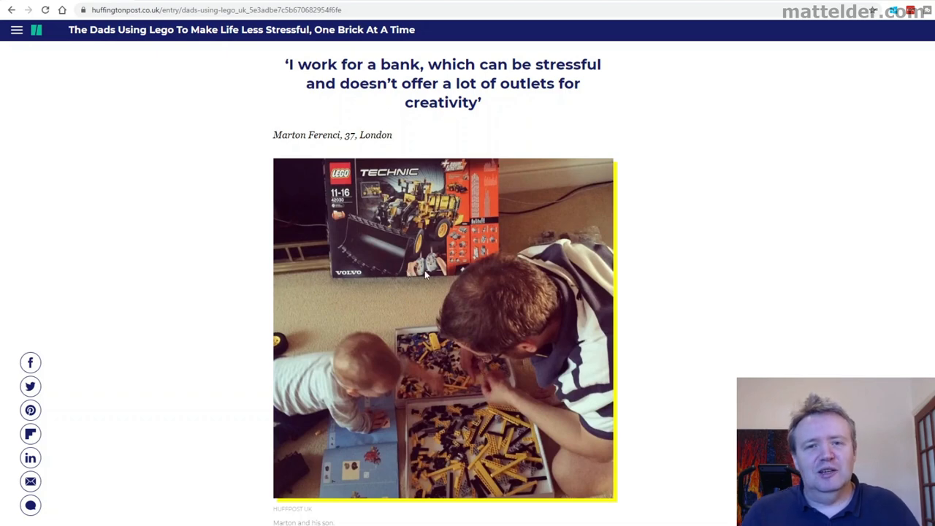
mouse_move(451, 338)
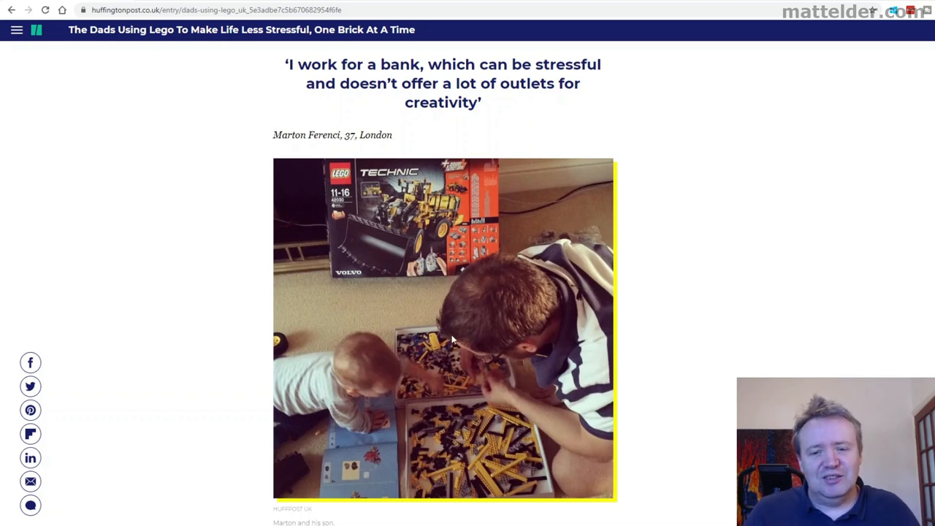
scroll("down", 3)
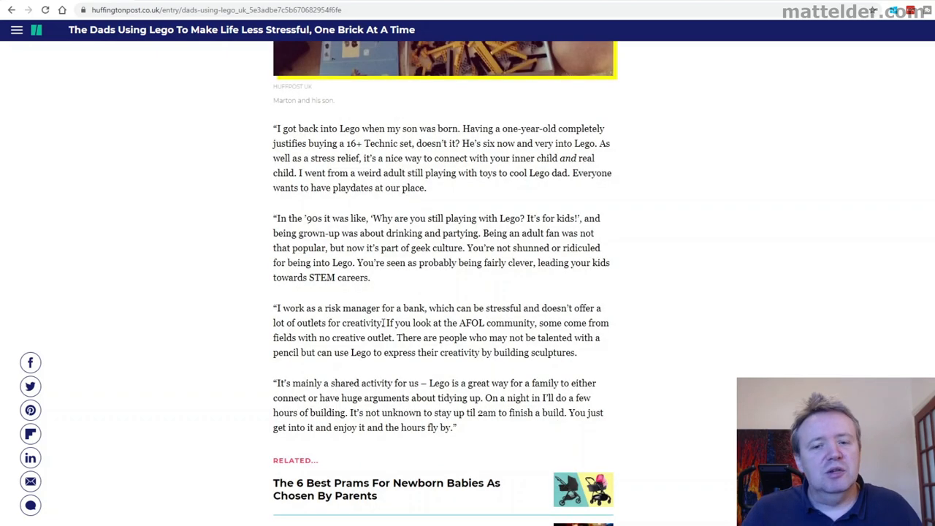
left_click_drag(385, 324, 393, 338)
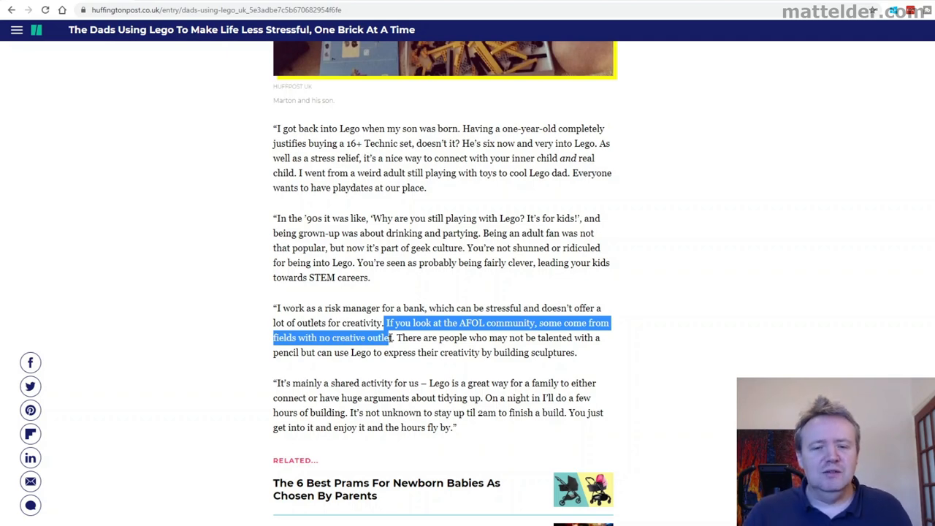
scroll("up", 3)
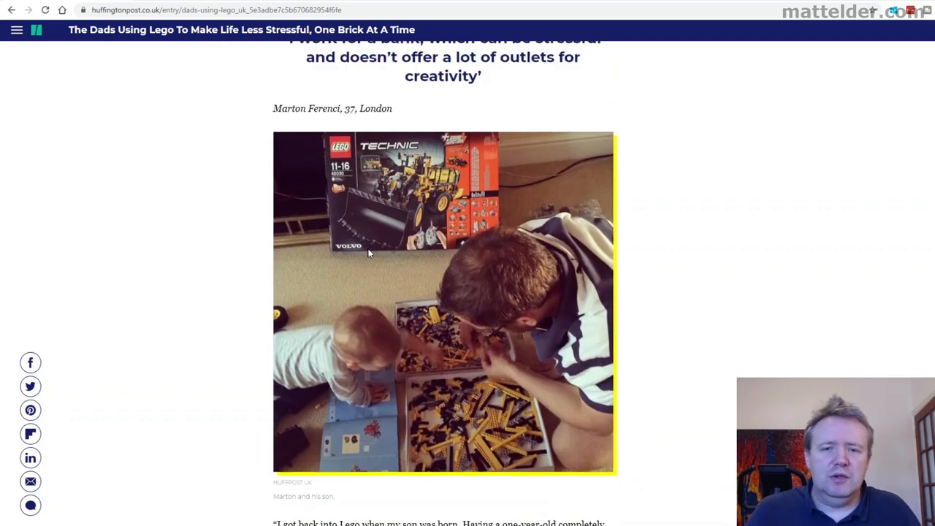
scroll("up", 3)
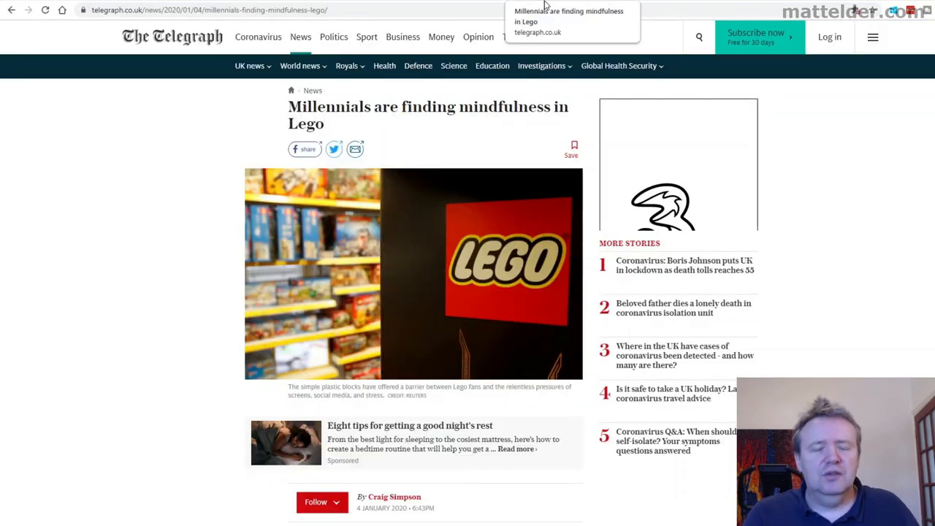
mouse_move(134, 199)
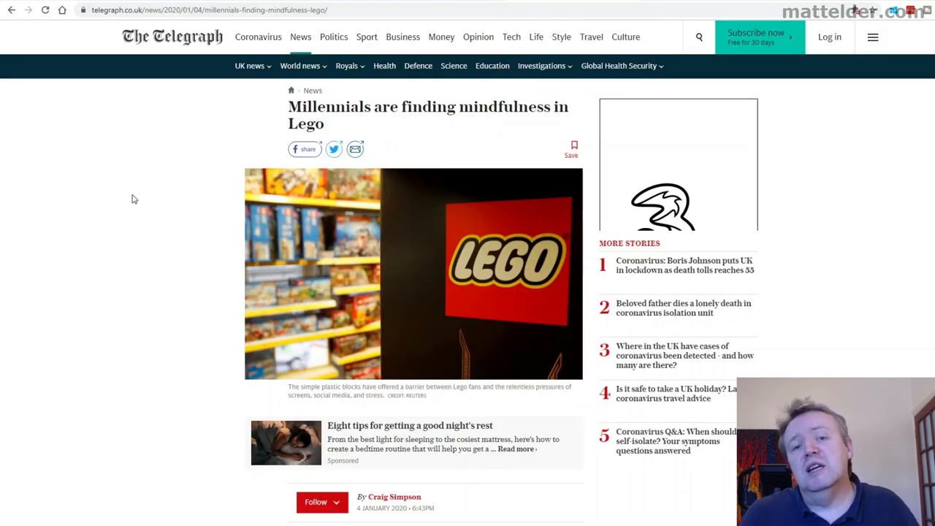
Scroll into the Telegraph article and highlight the lines on blocks as a barrier, screens and a personal dark age.
scroll("down", 3)
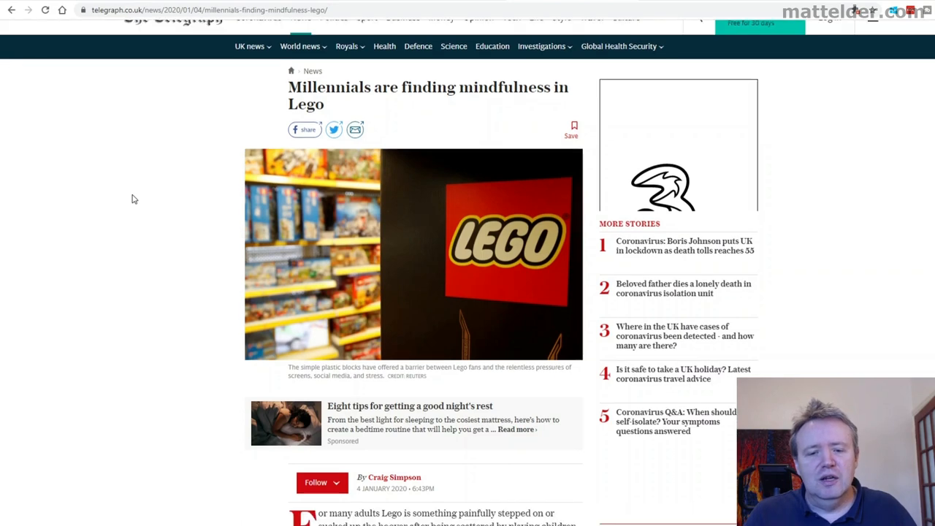
scroll("down", 3)
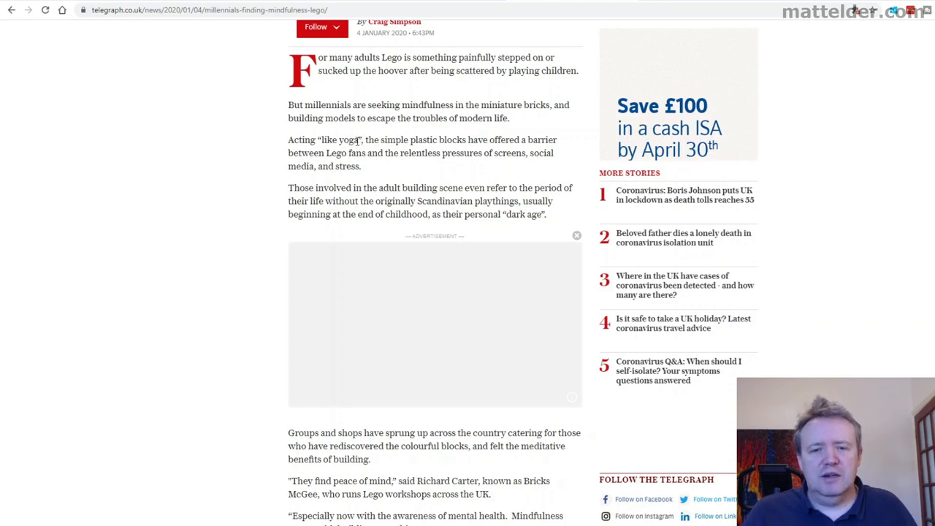
left_click_drag(363, 140, 371, 152)
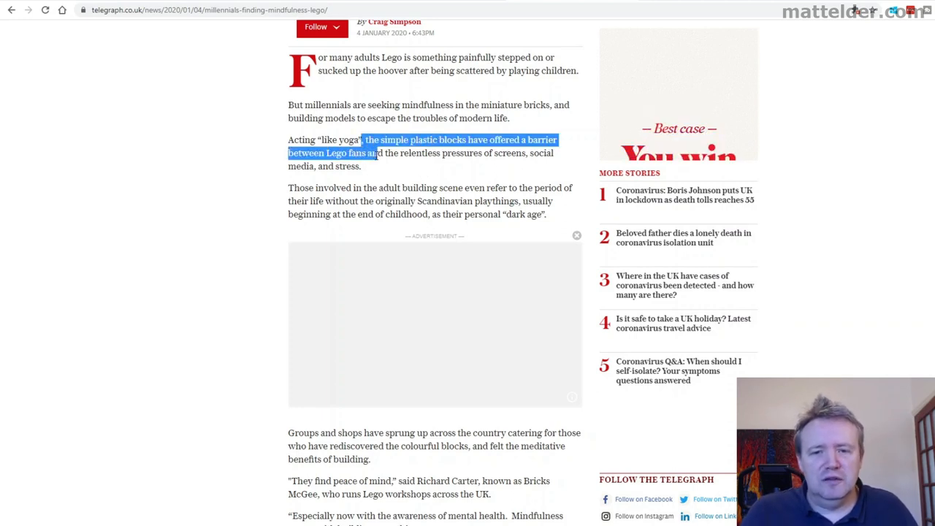
left_click_drag(378, 152, 497, 153)
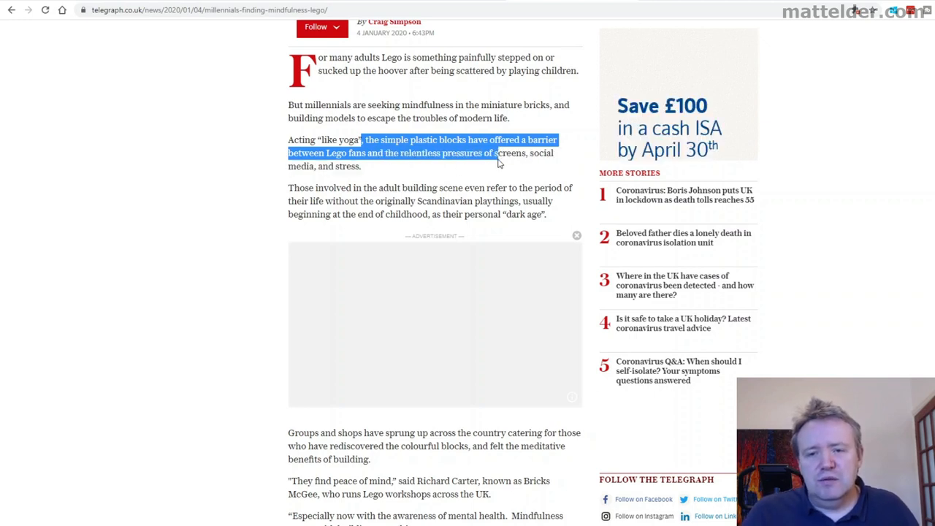
left_click_drag(497, 153, 361, 166)
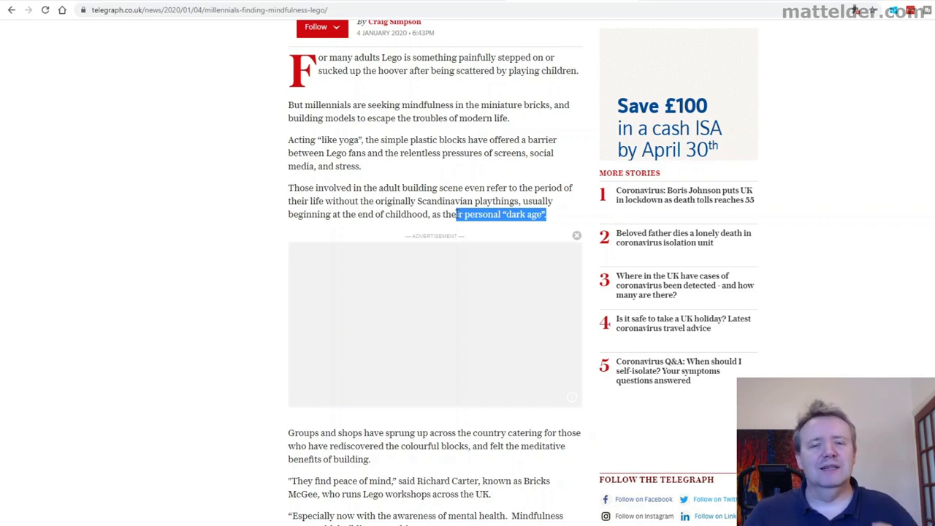
Highlight the Telegraph remark about mental health awareness.
scroll("down", 3)
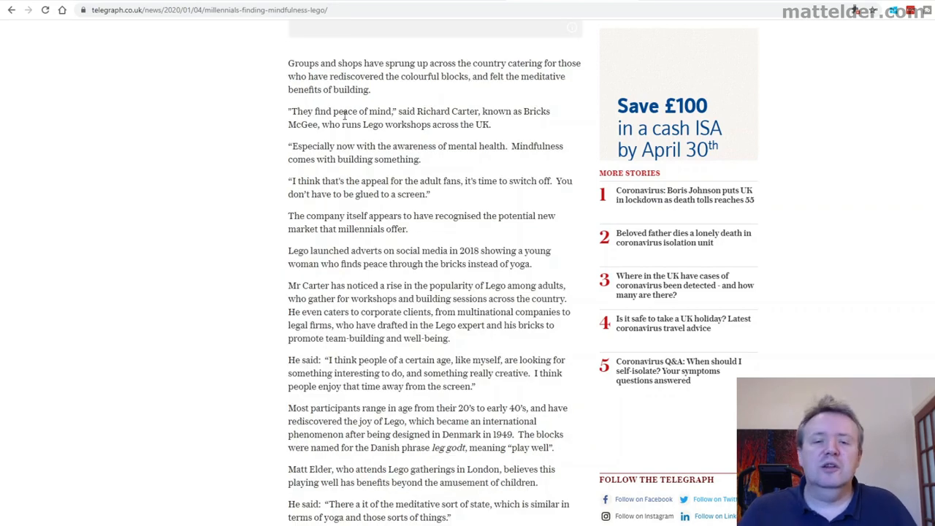
left_click_drag(288, 63, 424, 76)
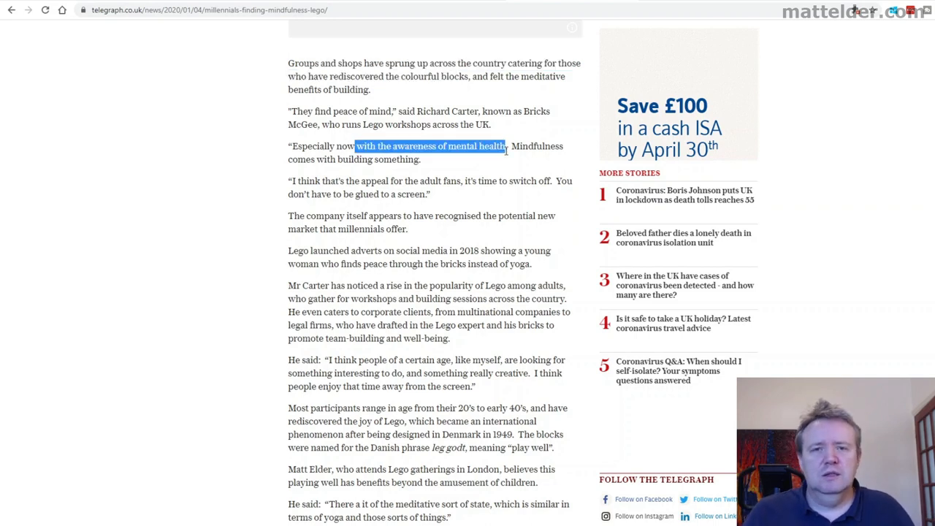
left_click(337, 146)
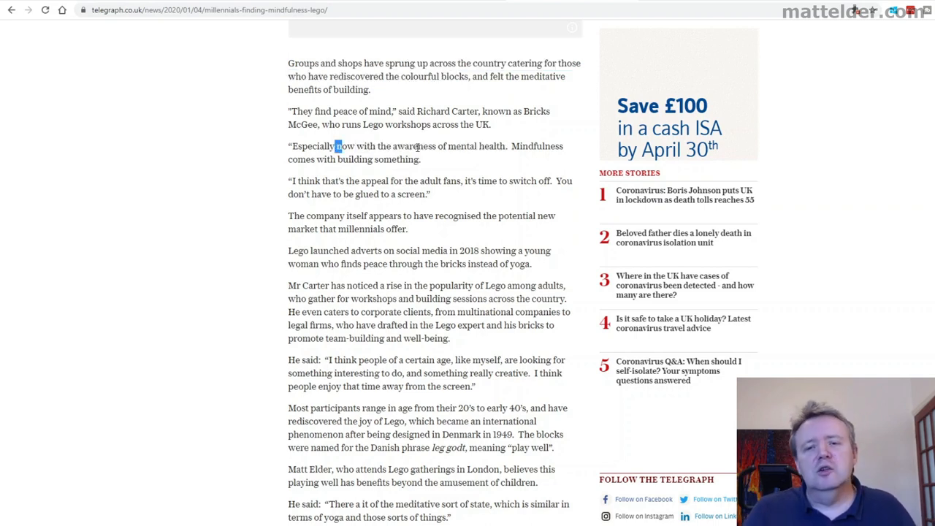
left_click_drag(336, 145, 530, 147)
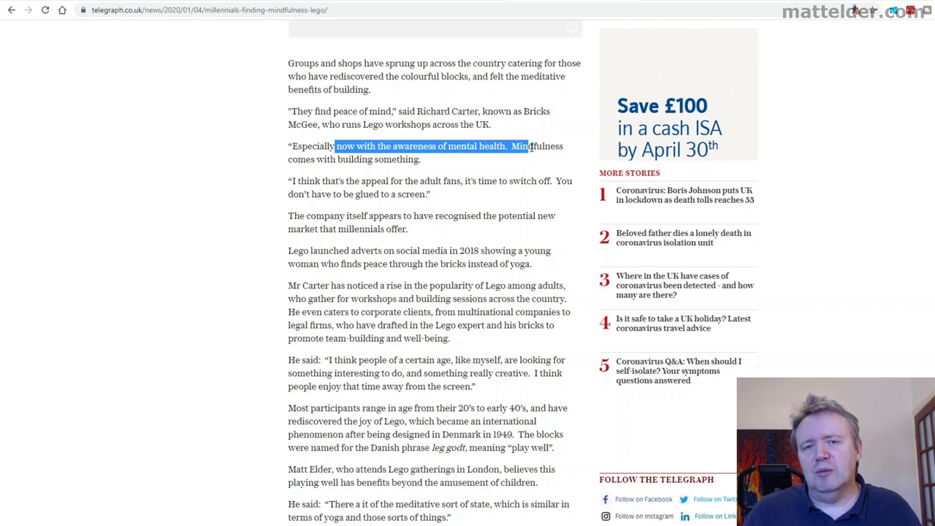
Select the passage about attending London Lego gatherings, then return toward the headline.
scroll("down", 3)
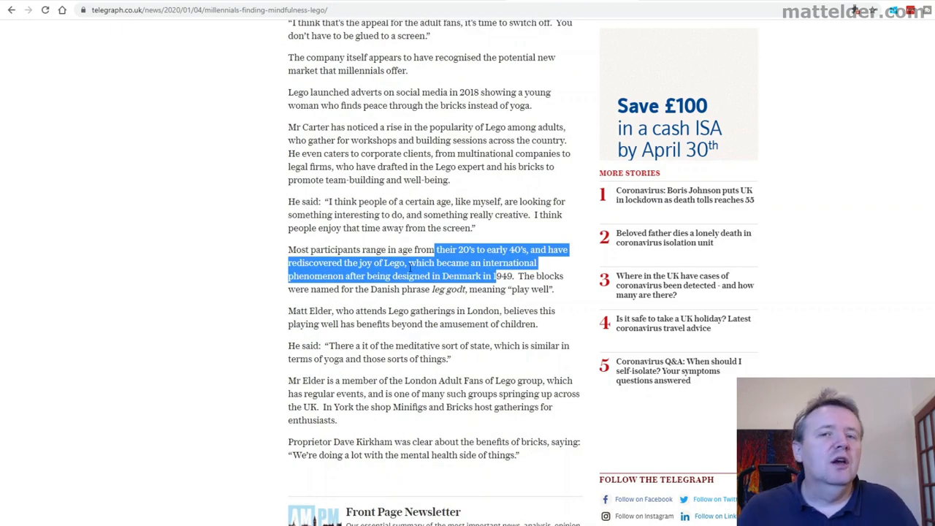
left_click(332, 311)
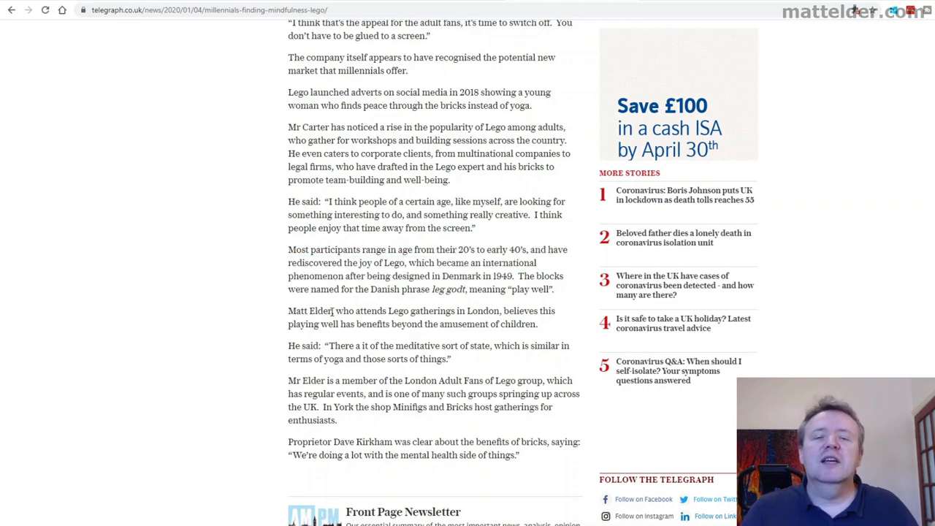
left_click_drag(333, 310, 440, 346)
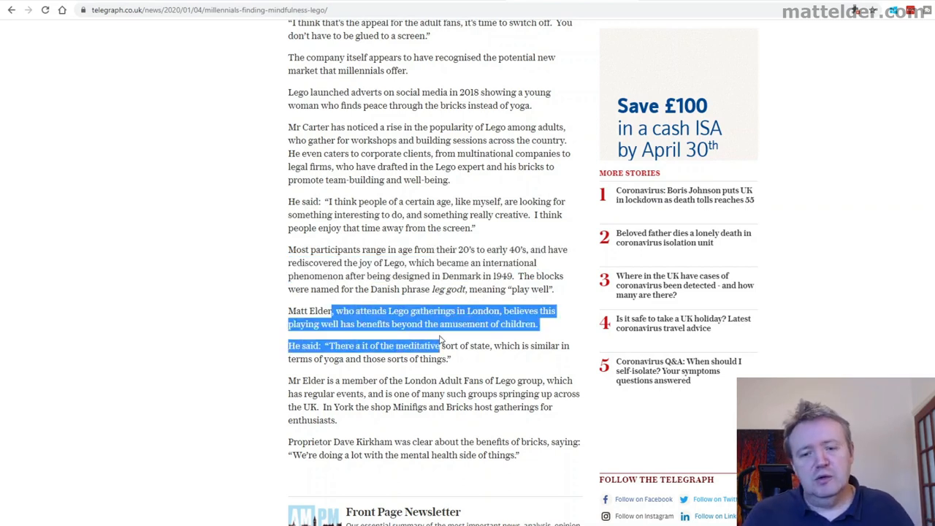
mouse_move(406, 375)
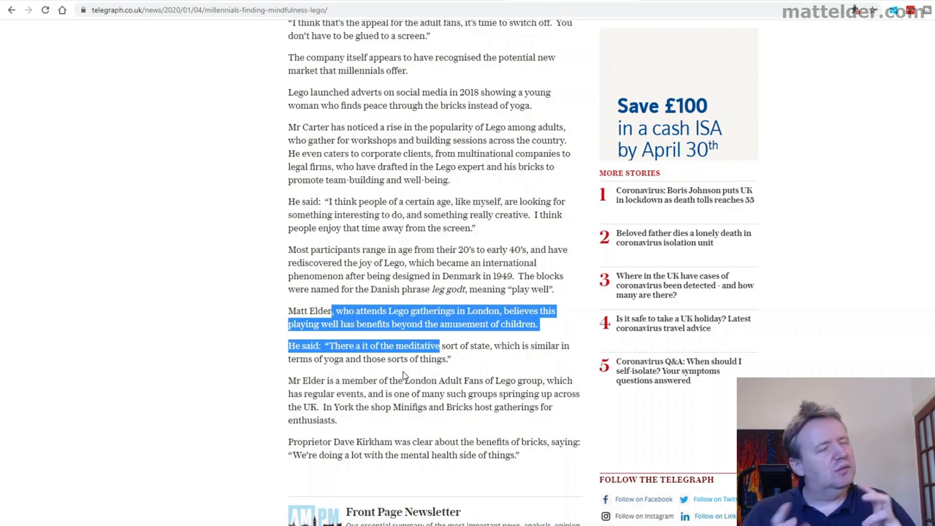
scroll("up", 3)
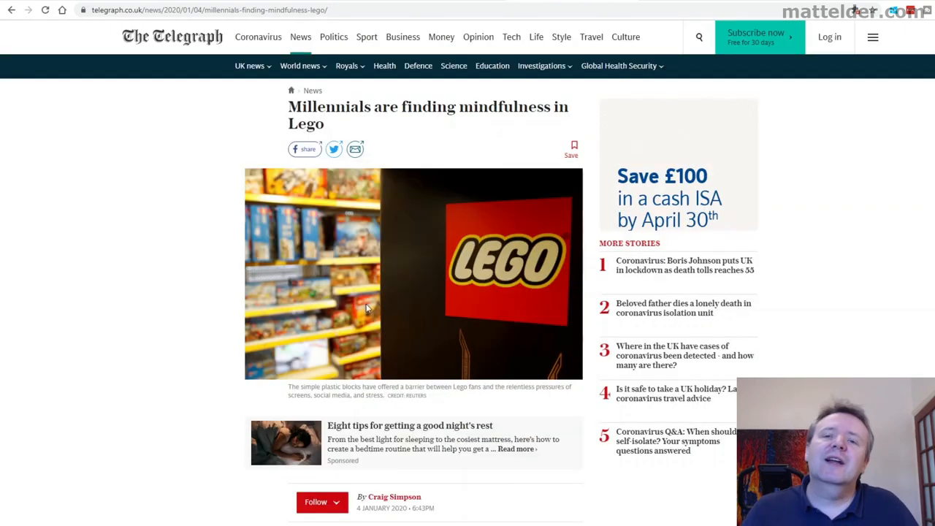
mouse_move(468, 471)
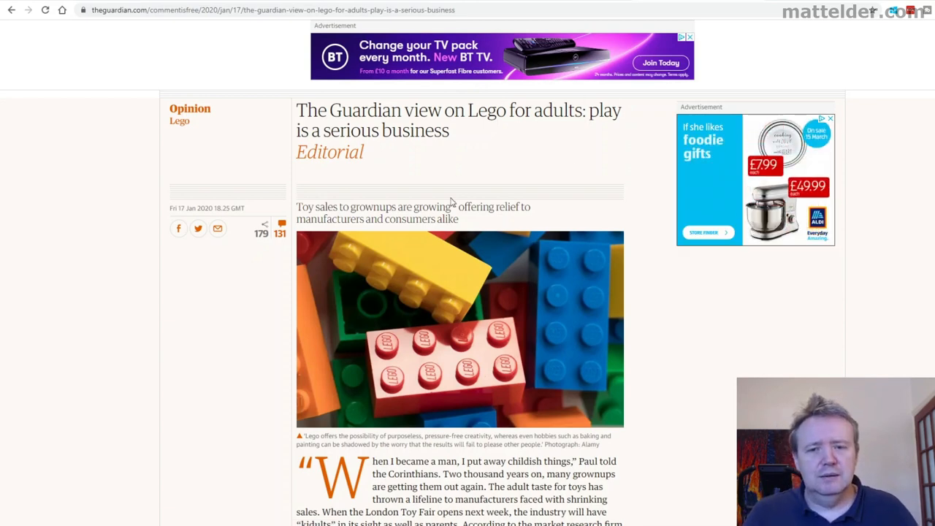
Scroll the Guardian editorial to the adult-targeted Lego sets paragraphs and select a passage.
scroll("down", 3)
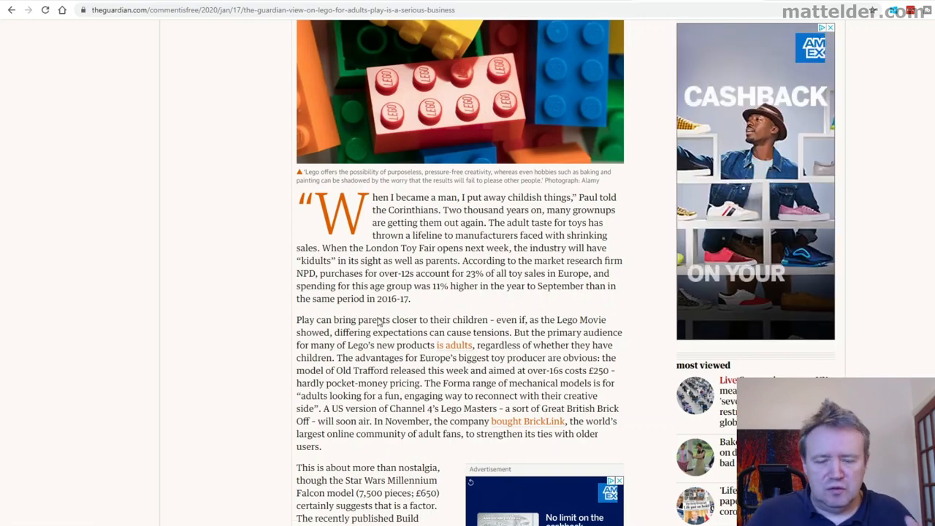
scroll("down", 3)
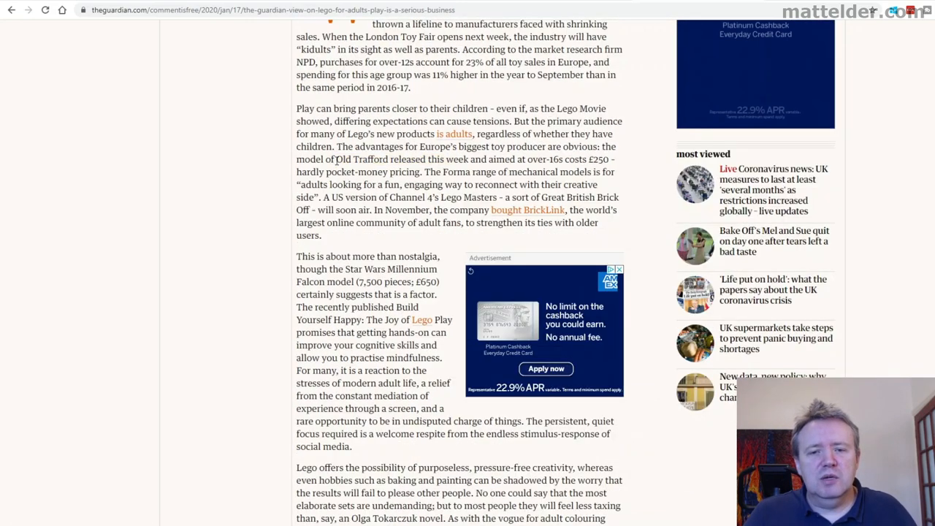
left_click_drag(337, 160, 409, 184)
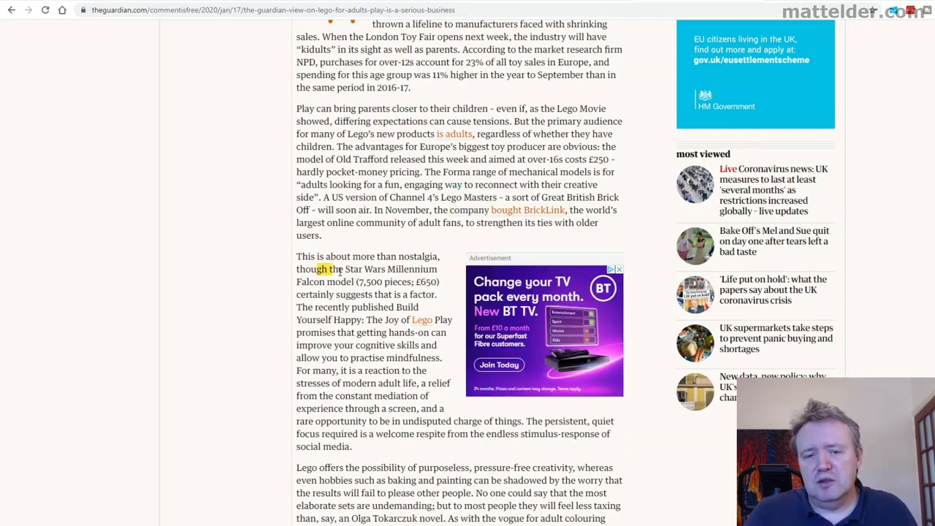
Highlight the Millennium Falcon pieces-and-price line and the opening of the pressure-free creativity paragraph.
left_click_drag(328, 269, 437, 282)
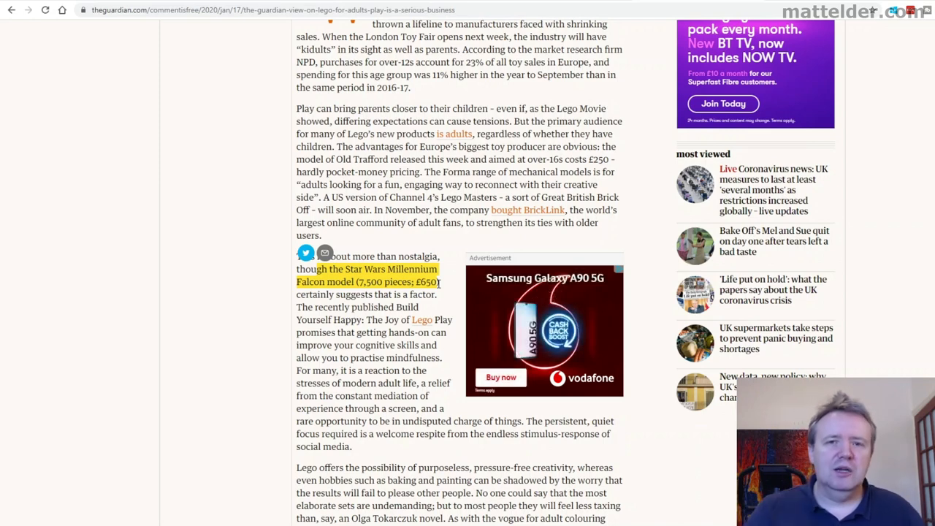
scroll("down", 3)
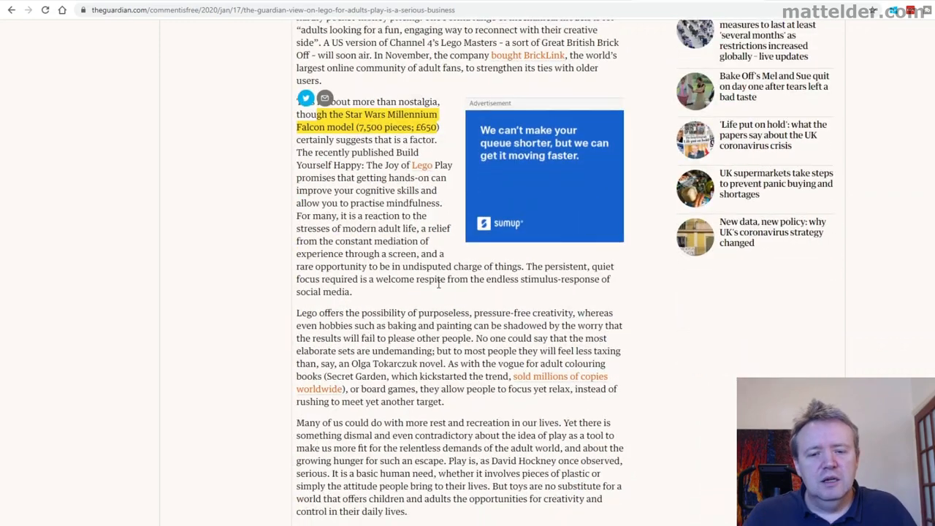
scroll("down", 3)
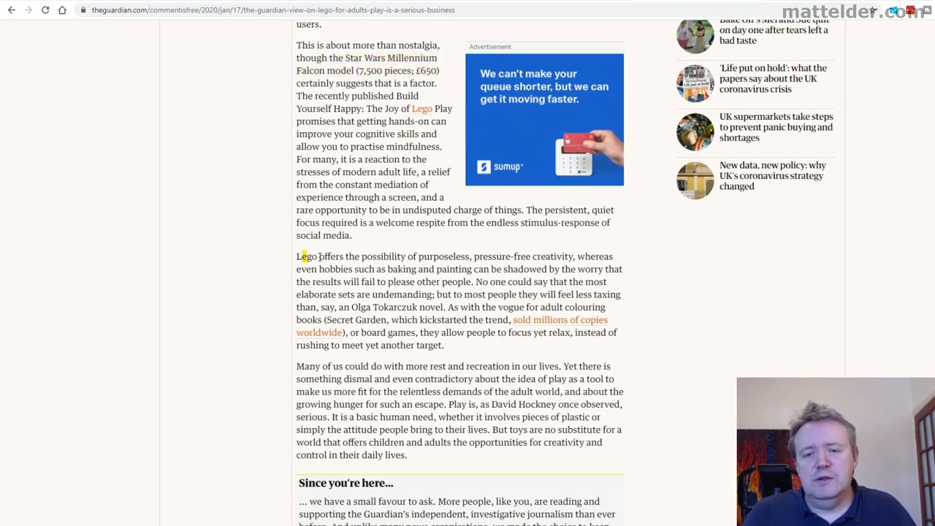
left_click_drag(296, 255, 570, 269)
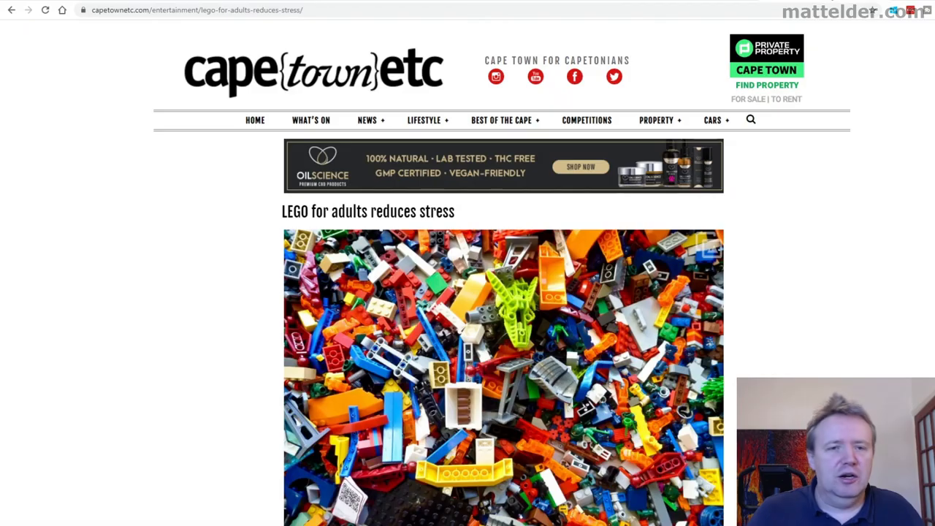
mouse_move(826, 317)
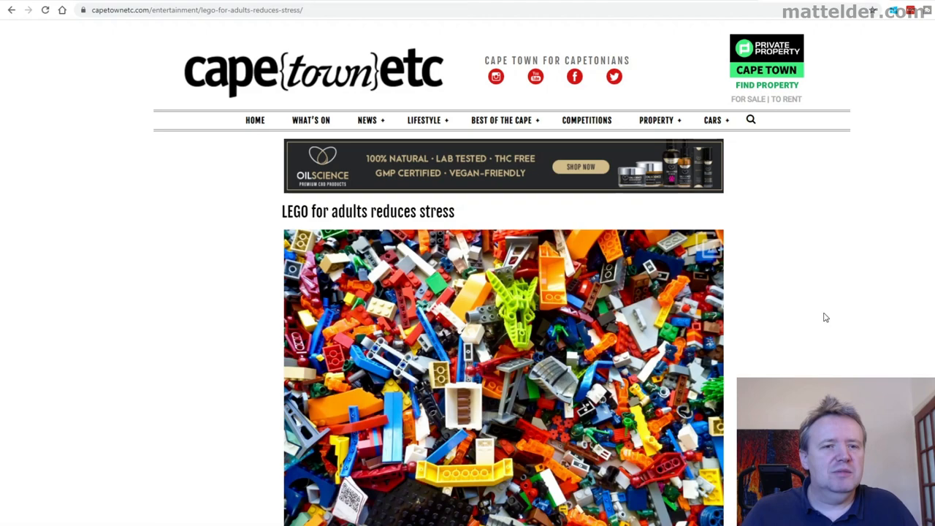
mouse_move(322, 241)
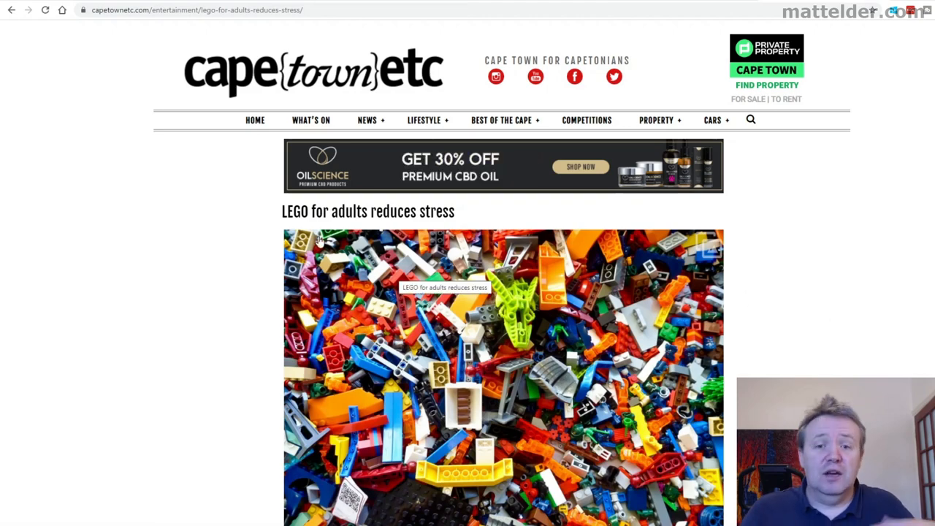
mouse_move(243, 234)
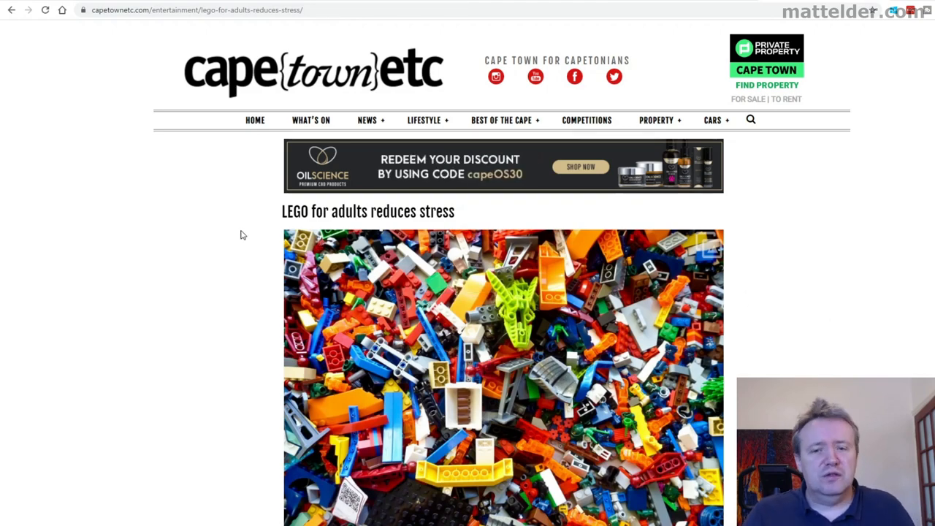
Highlight 'That's why LEGO has created an entire range' and read on to the LEGO Forma tweet.
scroll("down", 3)
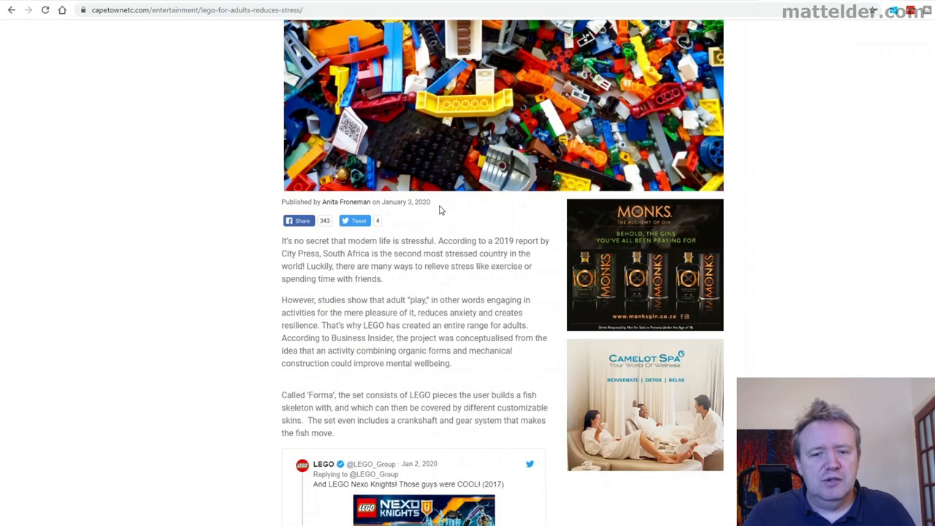
mouse_move(437, 209)
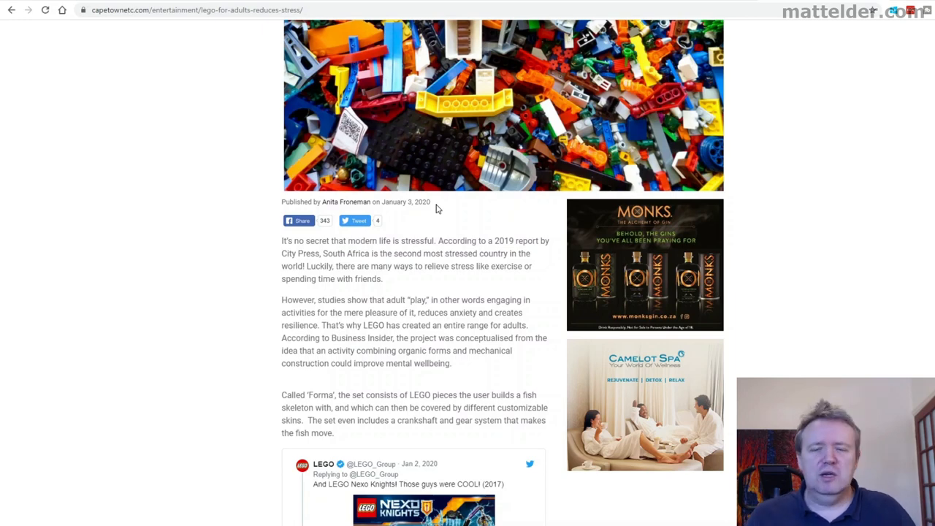
scroll("down", 3)
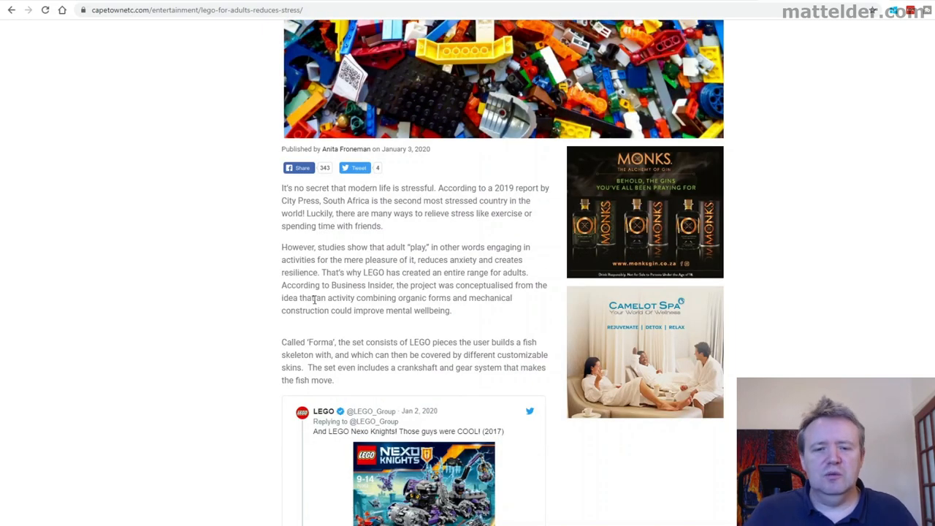
left_click_drag(320, 273, 460, 272)
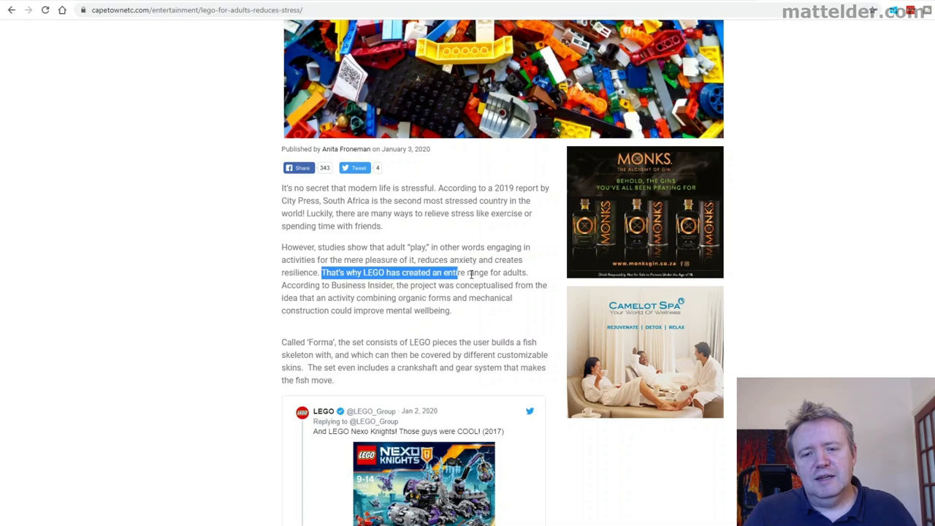
scroll("down", 3)
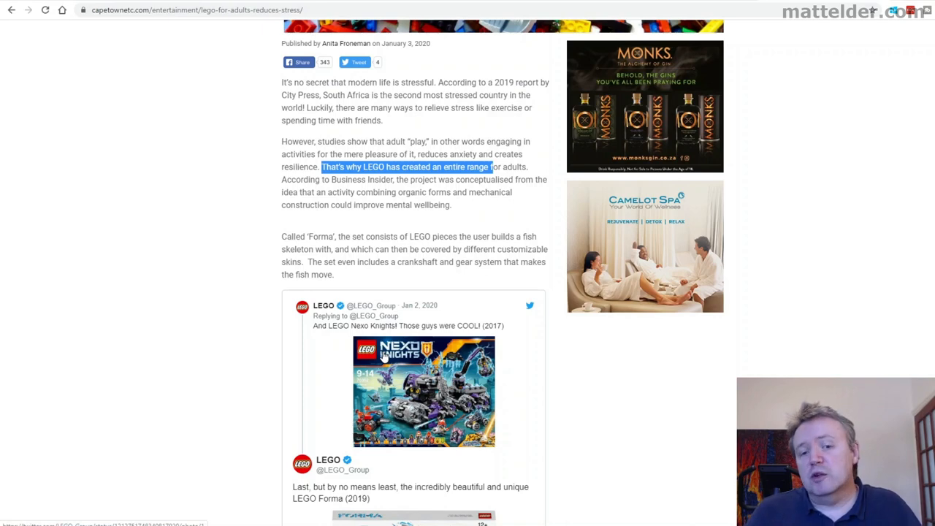
scroll("down", 3)
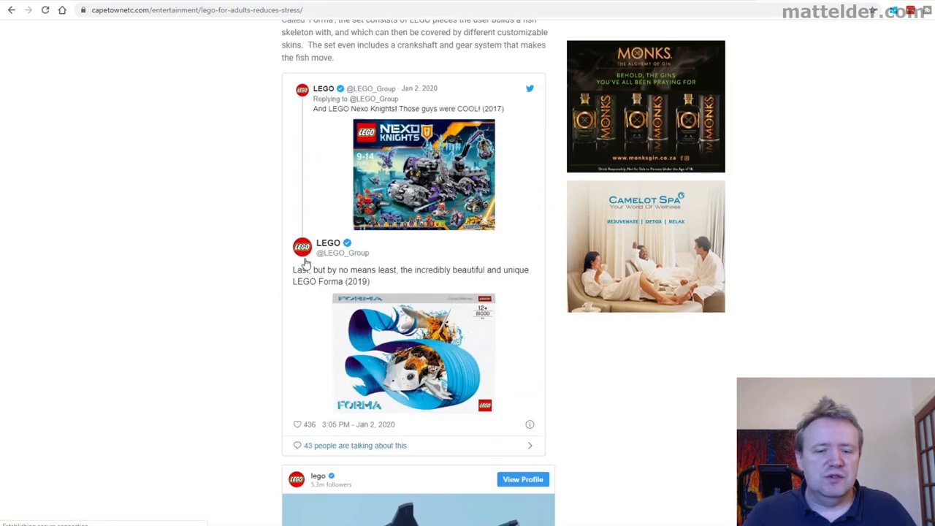
Scroll past the embedded posts and highlight LEGO's quote about getting the imagination going.
scroll("down", 3)
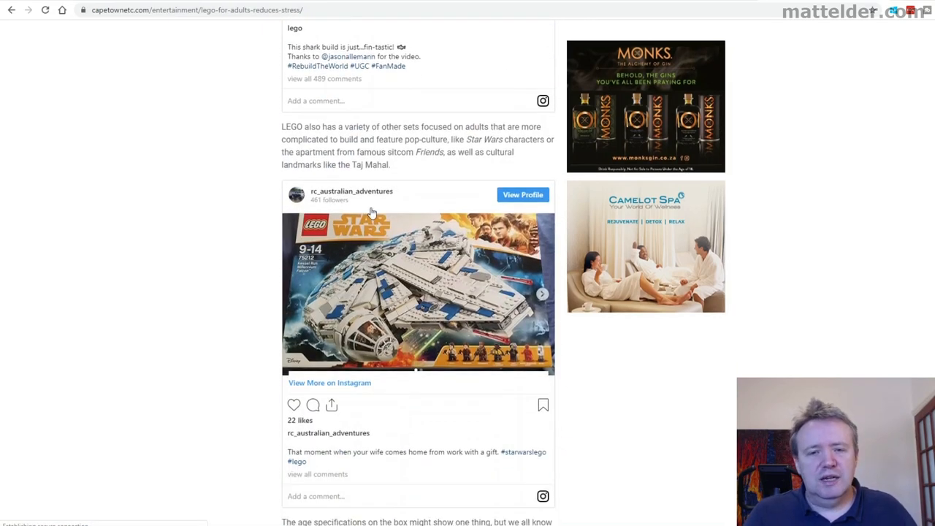
mouse_move(431, 263)
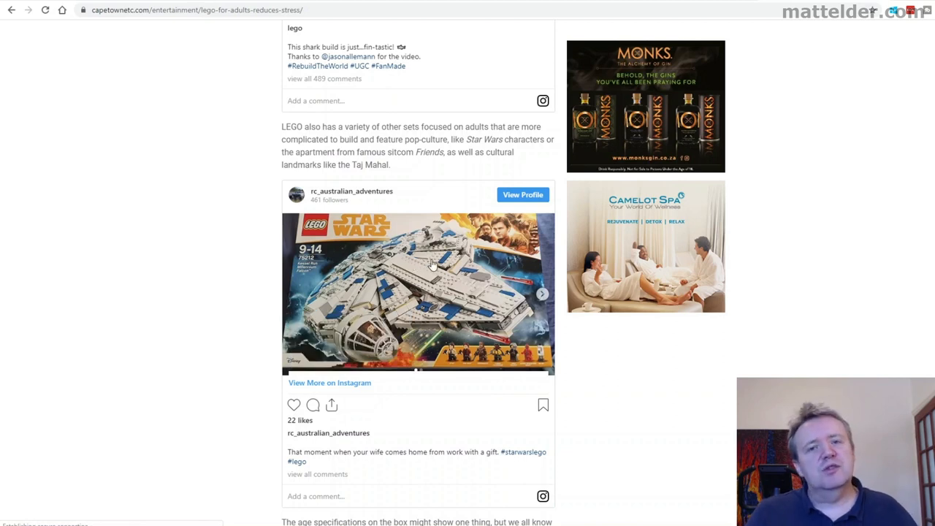
mouse_move(455, 205)
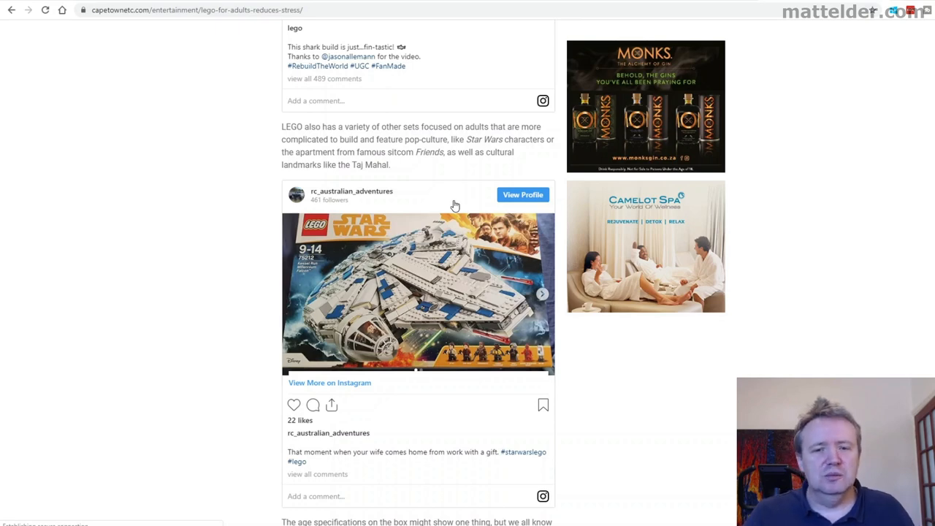
scroll("down", 3)
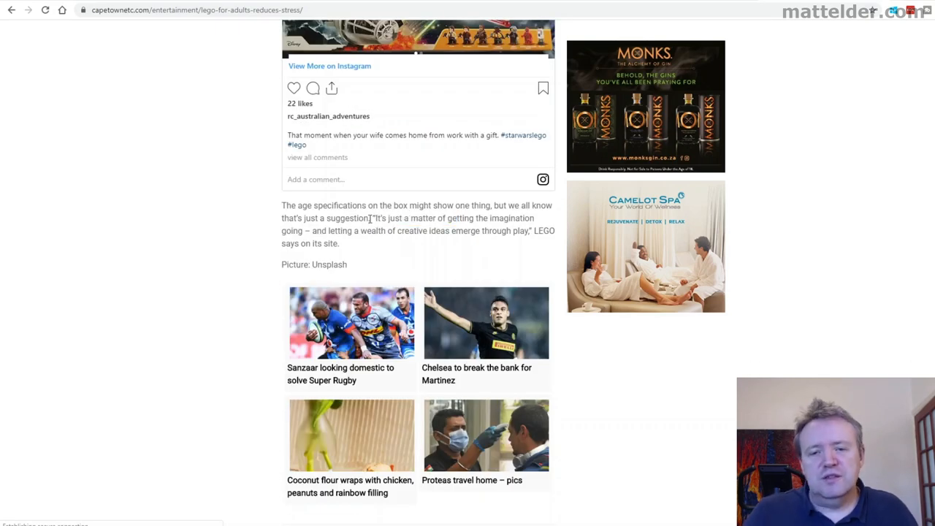
left_click_drag(372, 218, 460, 231)
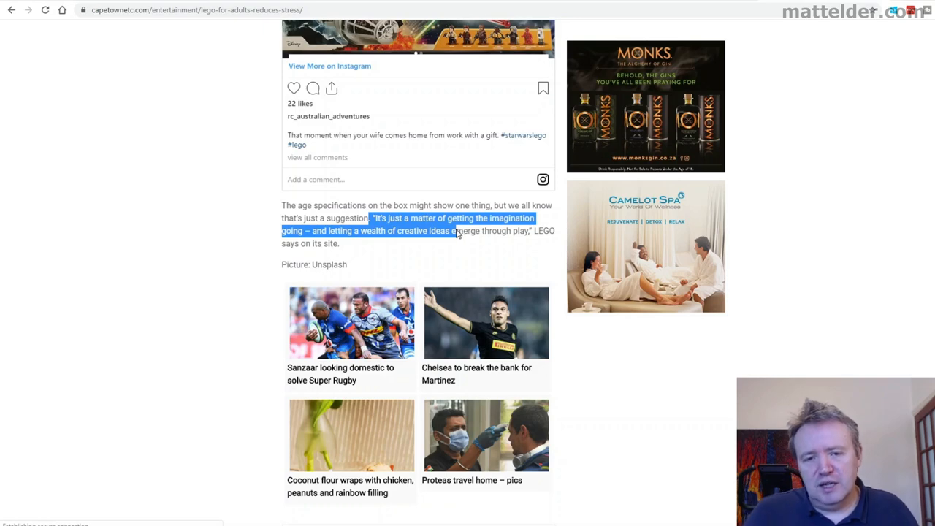
left_click_drag(451, 231, 526, 231)
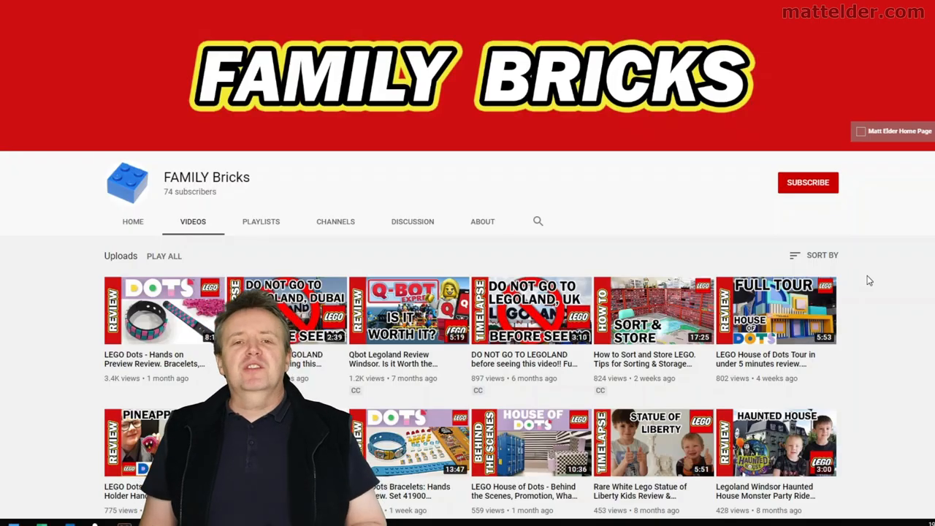
Like the LEGO Dots bracelet review, copy its share link, and subscribe to FAMILY Bricks.
left_click(162, 311)
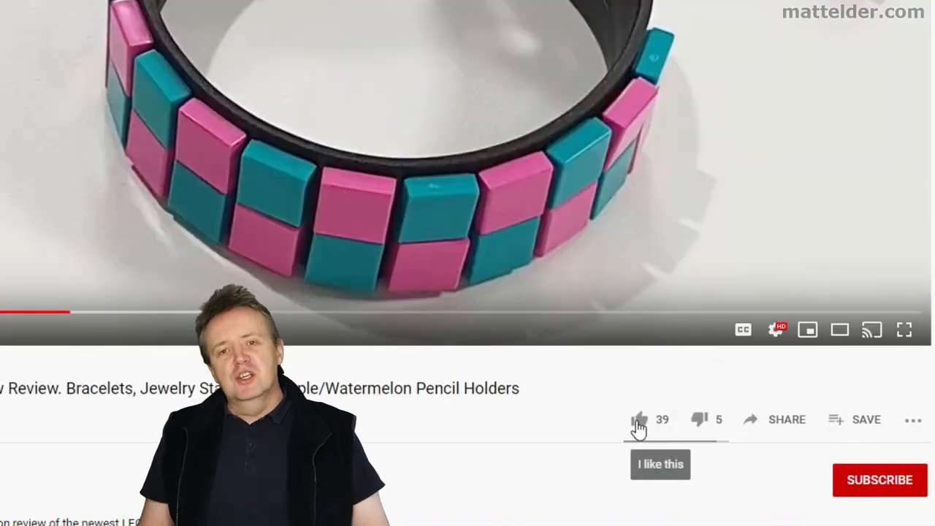
left_click(787, 419)
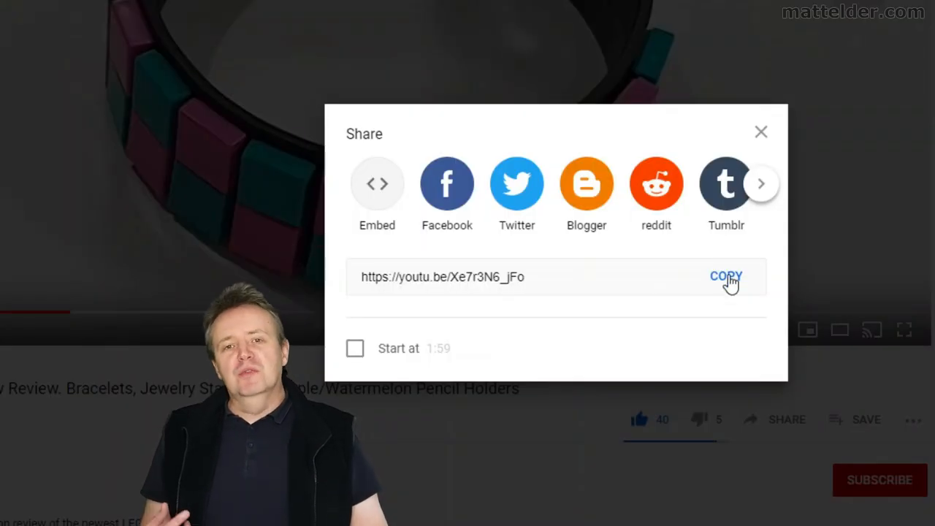
left_click(761, 132)
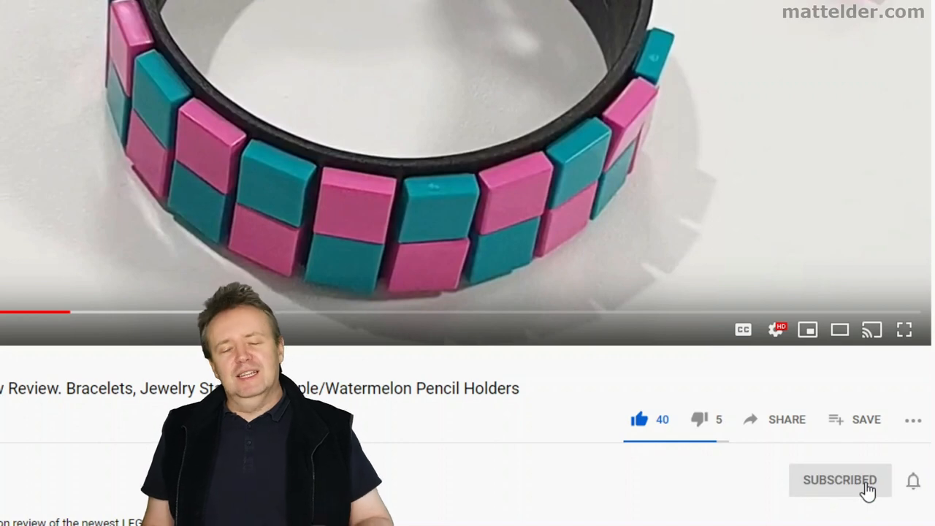